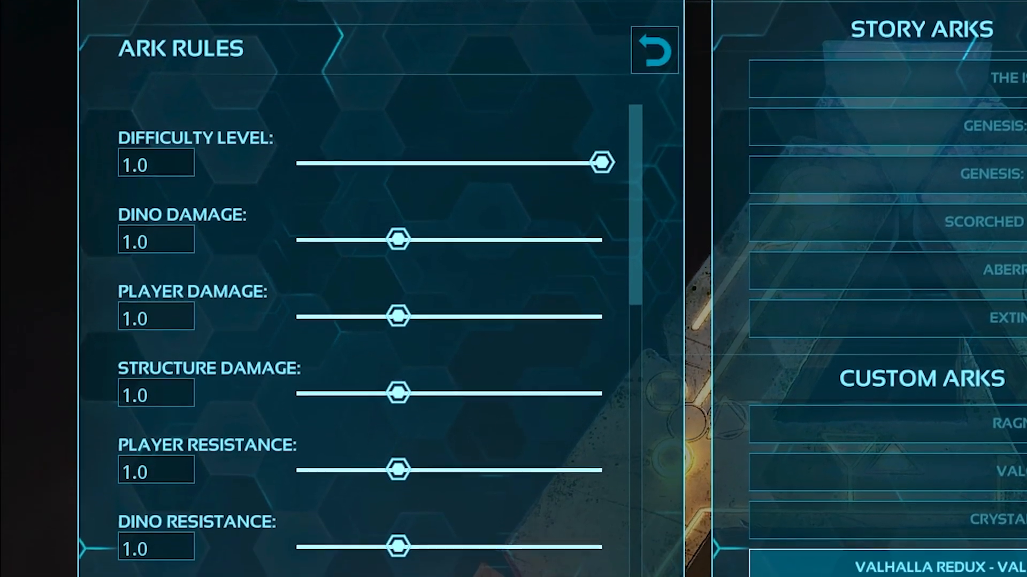
Scroll through the general and advanced rules settings pages to review them.
{"action": "scroll", "scroll_direction": "down", "scroll_amount": 3}
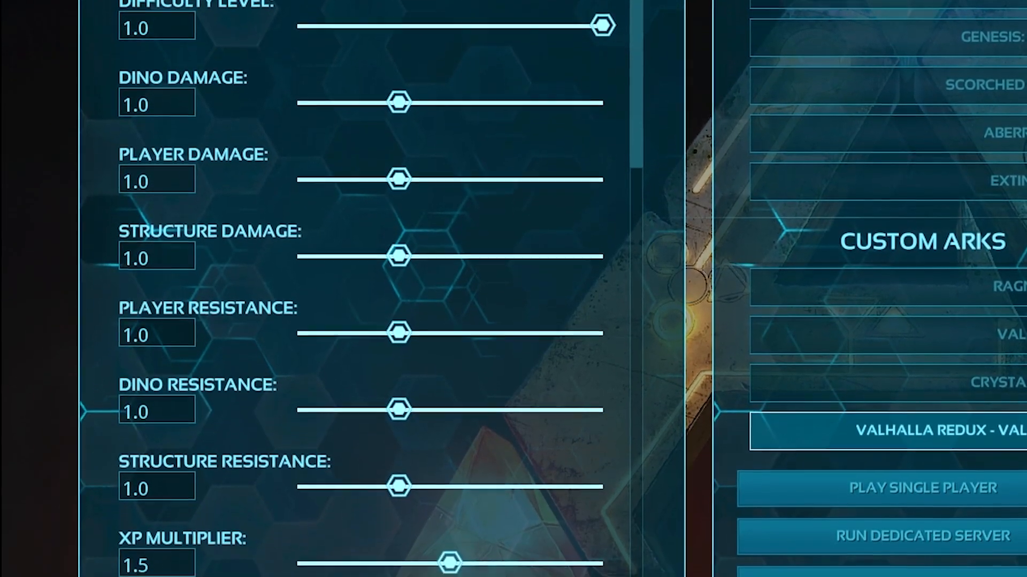
{"action": "scroll", "scroll_direction": "down", "scroll_amount": 3}
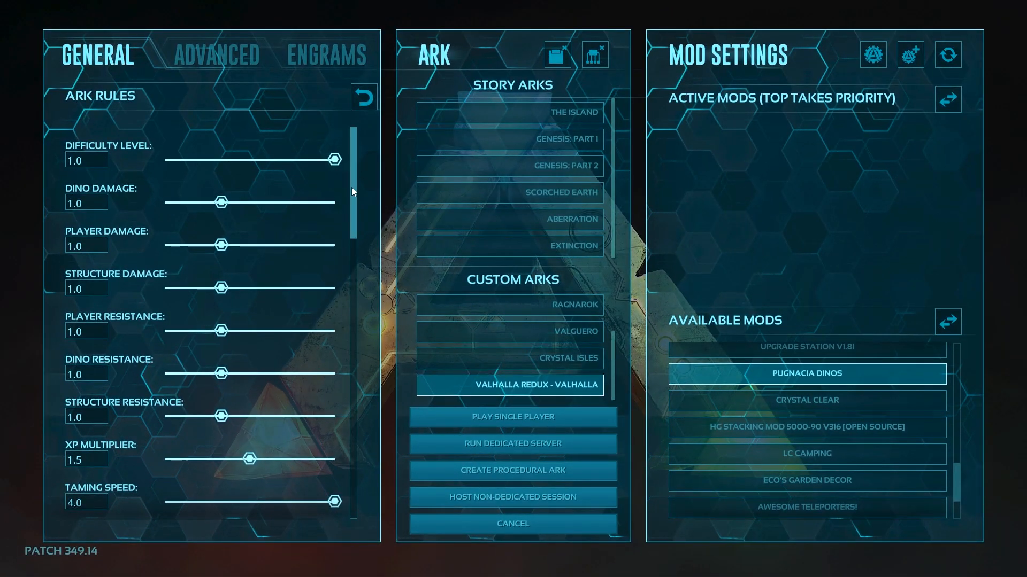
{"action": "scroll", "scroll_direction": "down", "scroll_amount": 3}
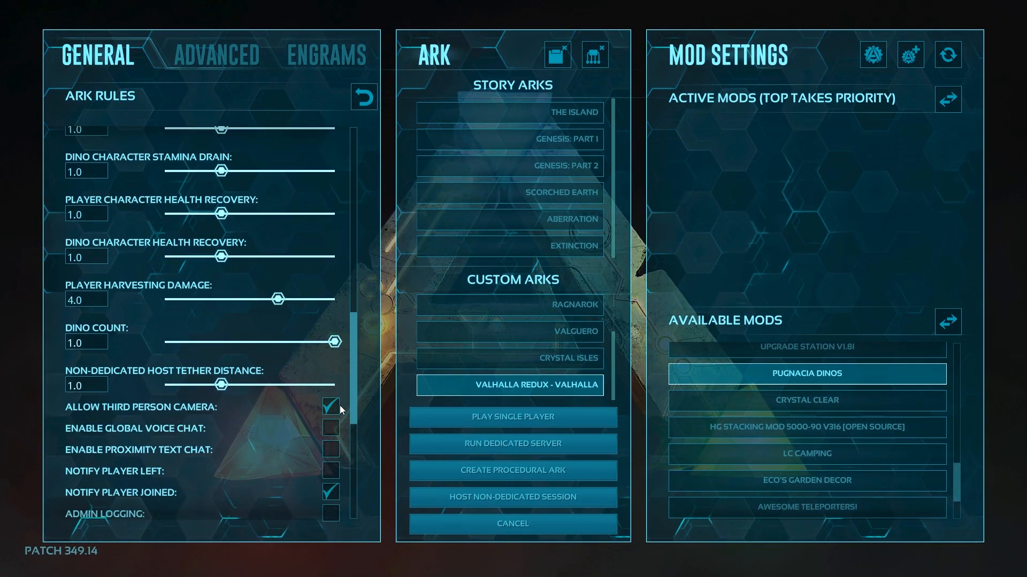
{"action": "left_click", "coordinate": [215, 54]}
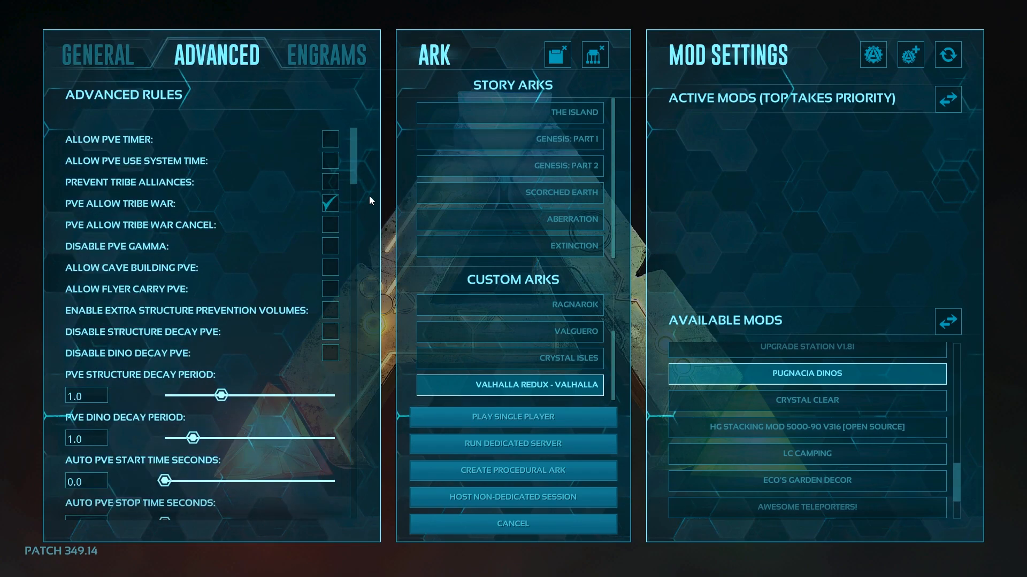
{"action": "scroll", "scroll_direction": "down", "scroll_amount": 3}
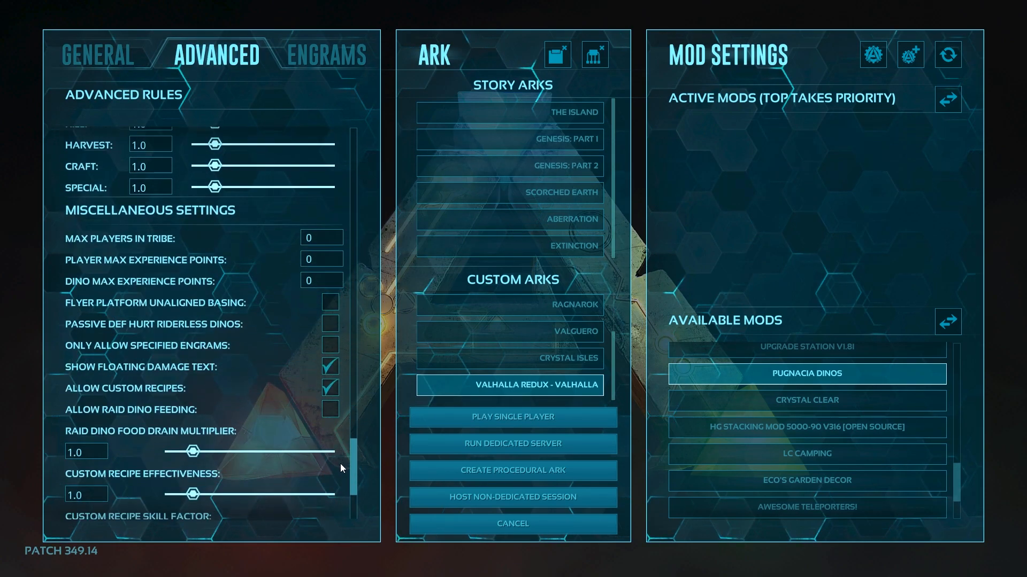
{"action": "left_click", "coordinate": [98, 55]}
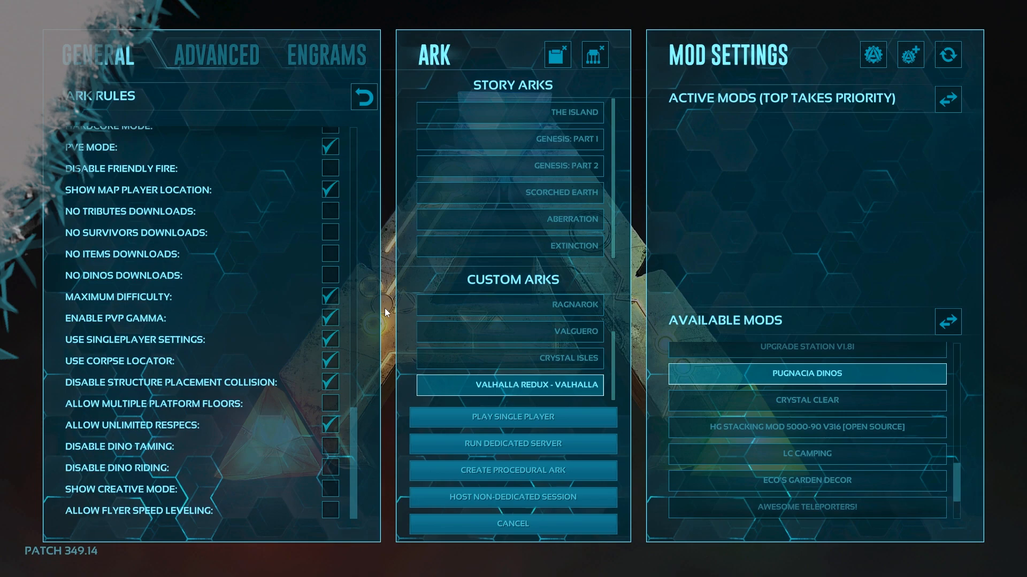
{"action": "scroll", "scroll_direction": "down", "scroll_amount": 3}
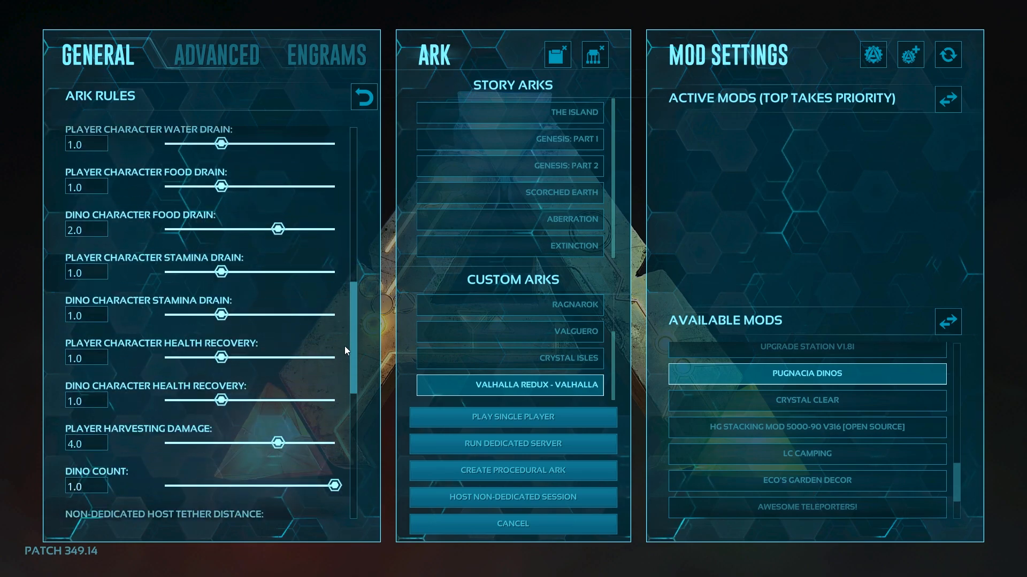
{"action": "scroll", "scroll_direction": "up", "scroll_amount": 3}
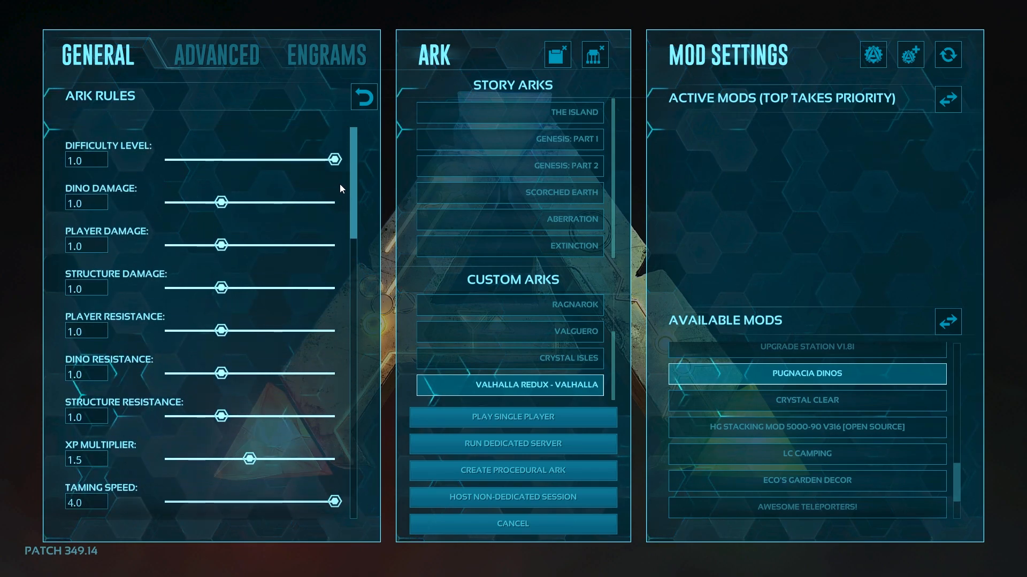
{"action": "left_click", "coordinate": [216, 55]}
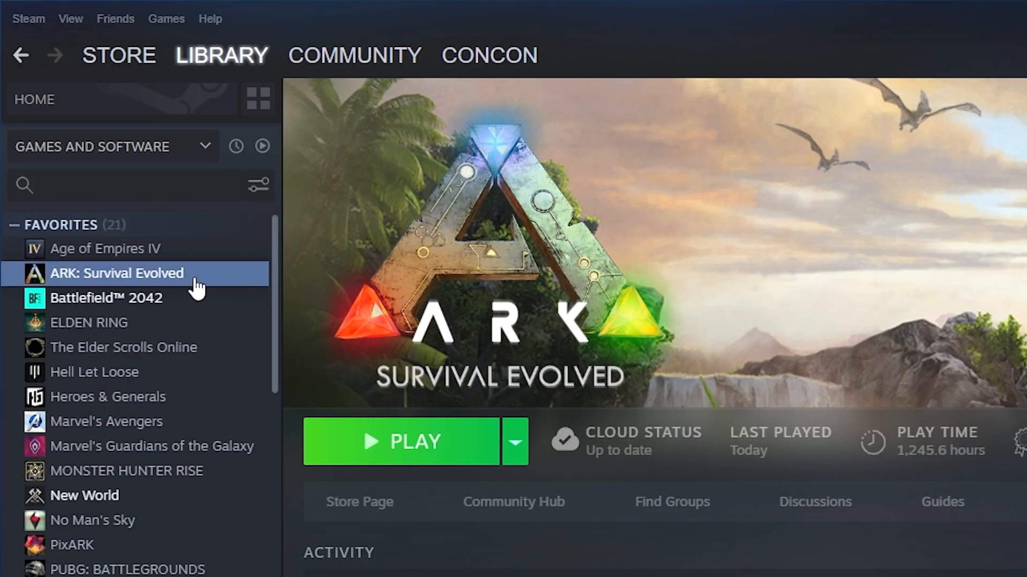
Browse the local installed files of ARK: Survival Evolved from the Steam Library.
{"action": "right_click", "coordinate": [115, 273]}
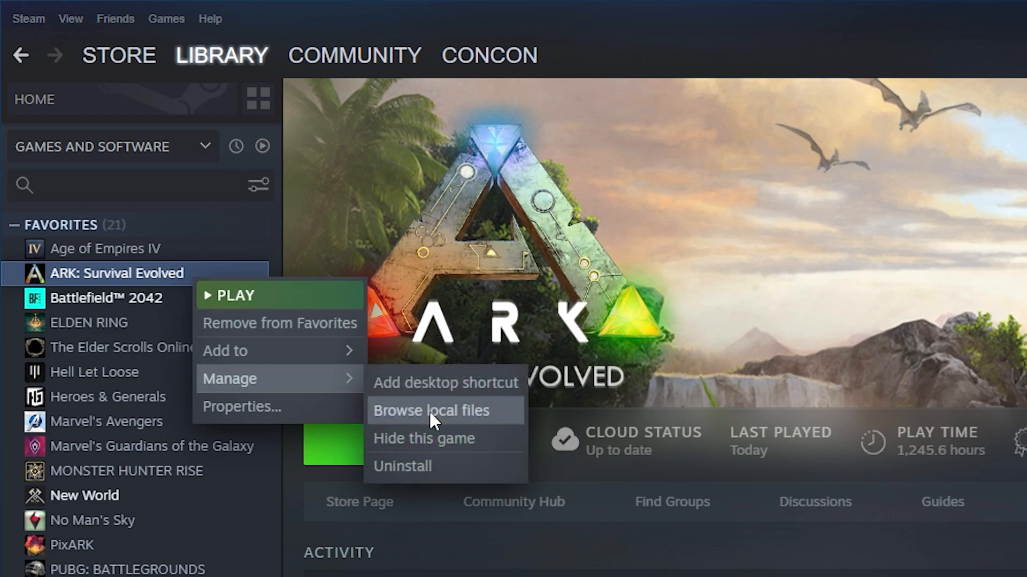
{"action": "left_click", "coordinate": [432, 411]}
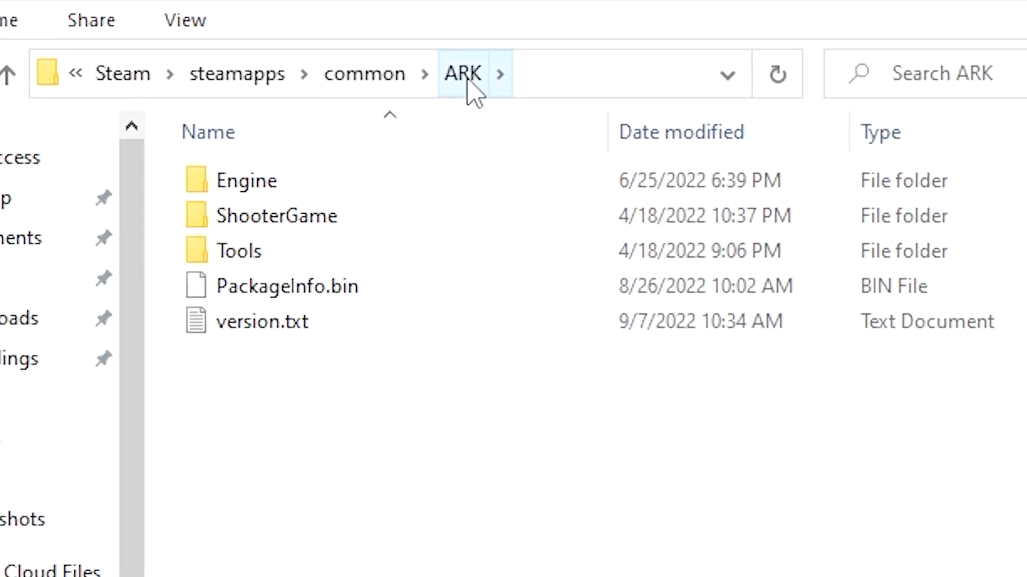
{"action": "mouse_move", "coordinate": [318, 254]}
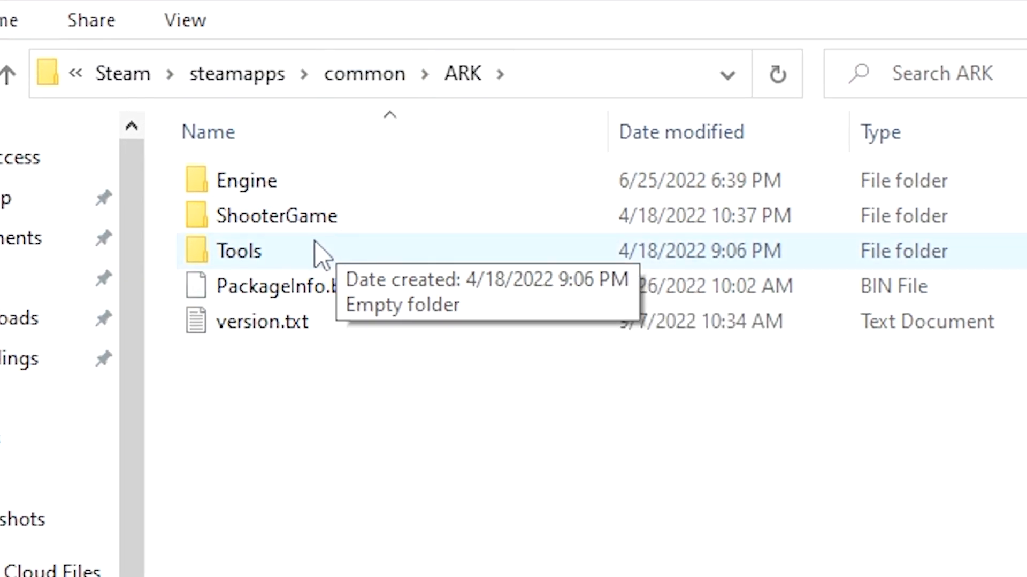
Navigate into ShooterGame > Saved > Config > WindowsNoEditor to reach ARK's config folder.
{"action": "left_click", "coordinate": [276, 216]}
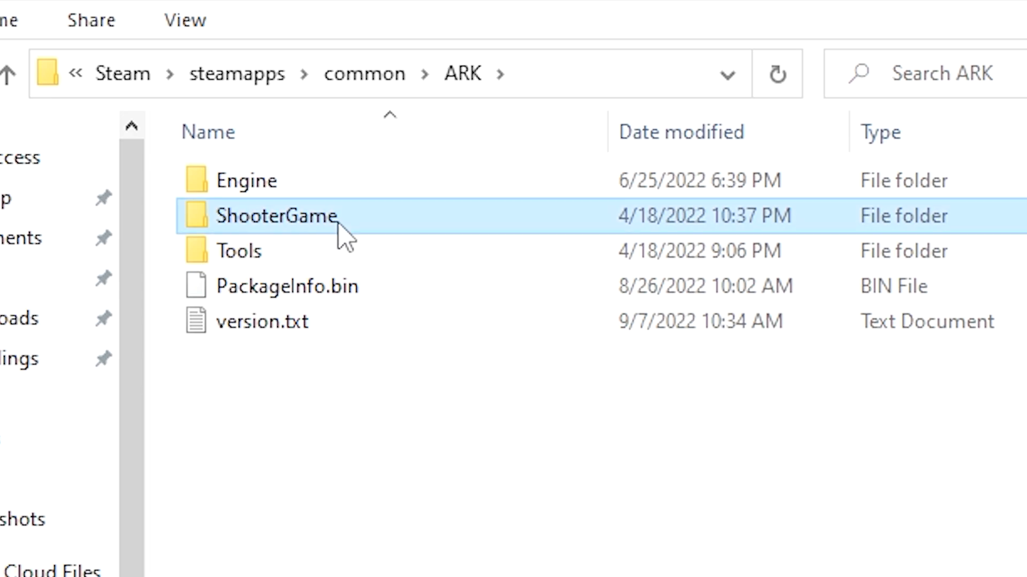
{"action": "double_click", "coordinate": [276, 216]}
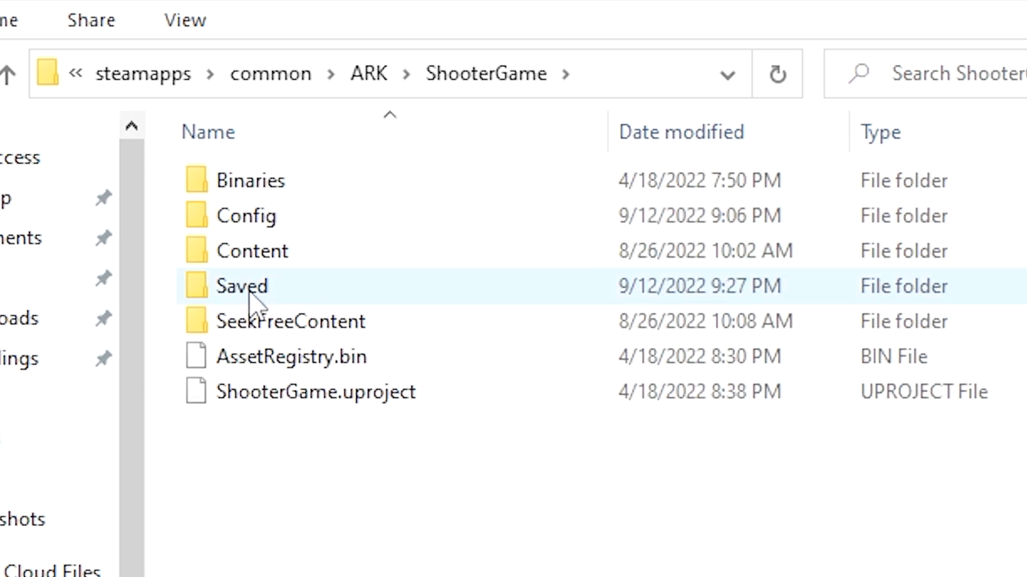
{"action": "double_click", "coordinate": [242, 285]}
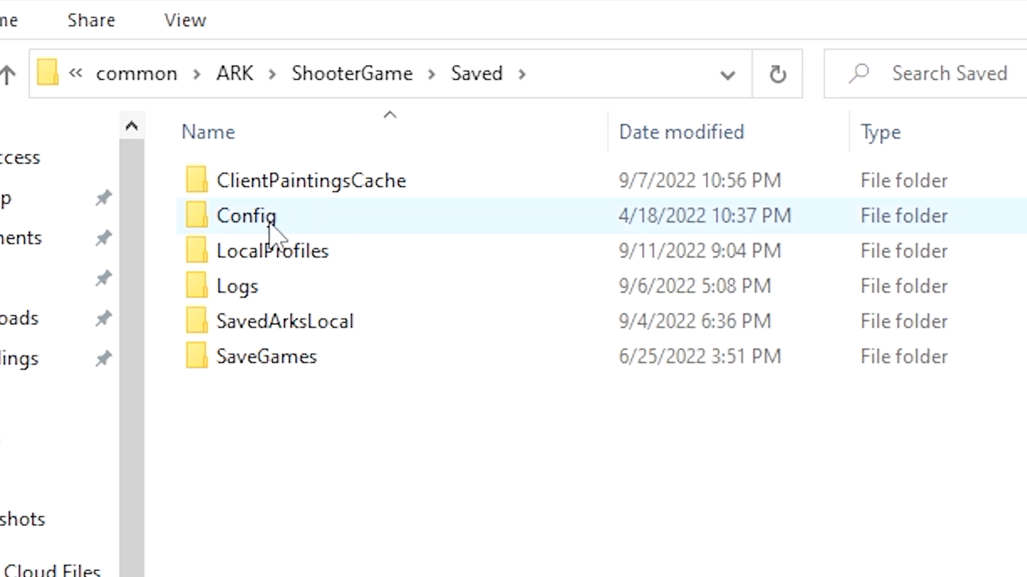
{"action": "double_click", "coordinate": [246, 216]}
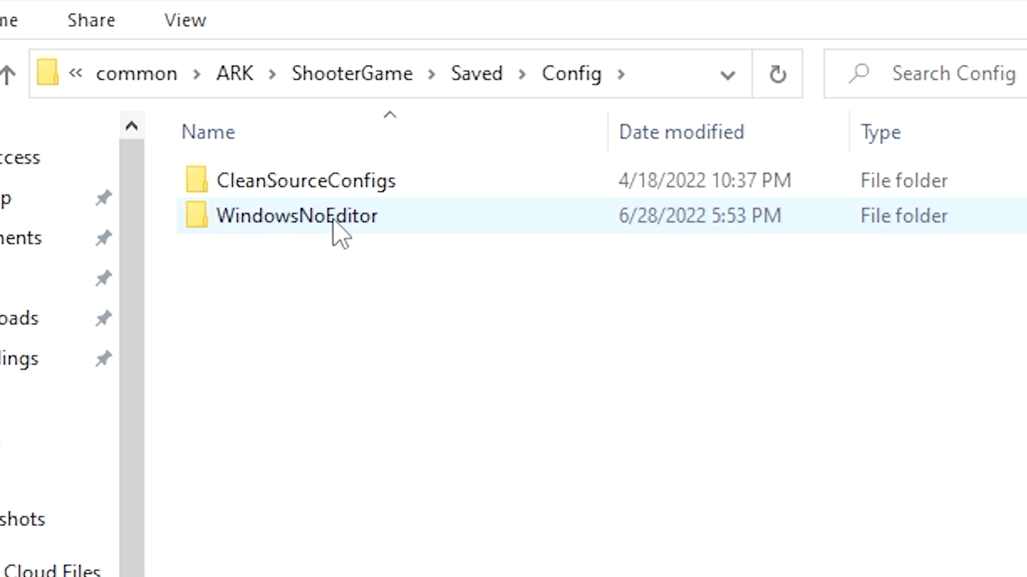
{"action": "double_click", "coordinate": [299, 216]}
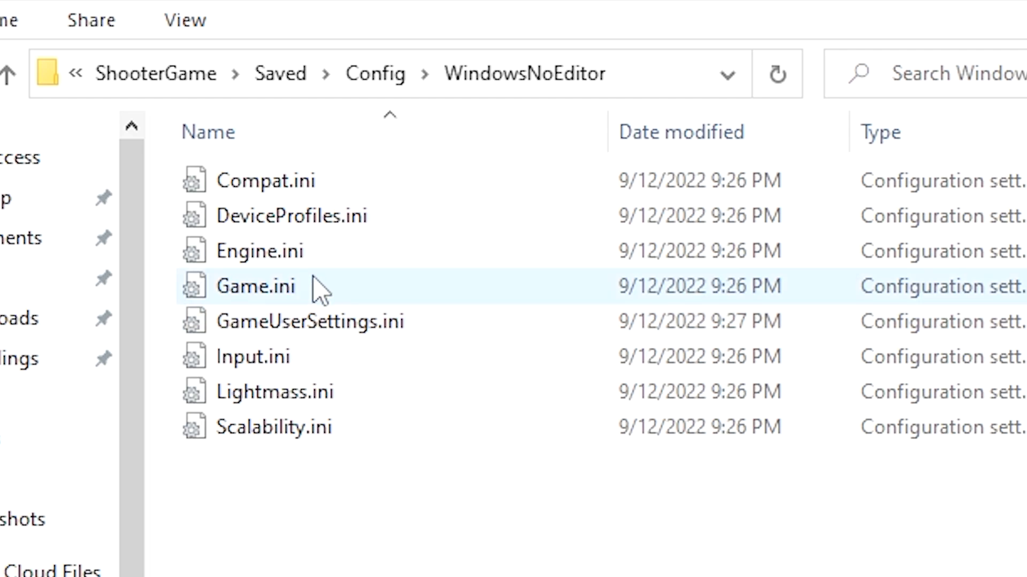
{"action": "mouse_move", "coordinate": [331, 291]}
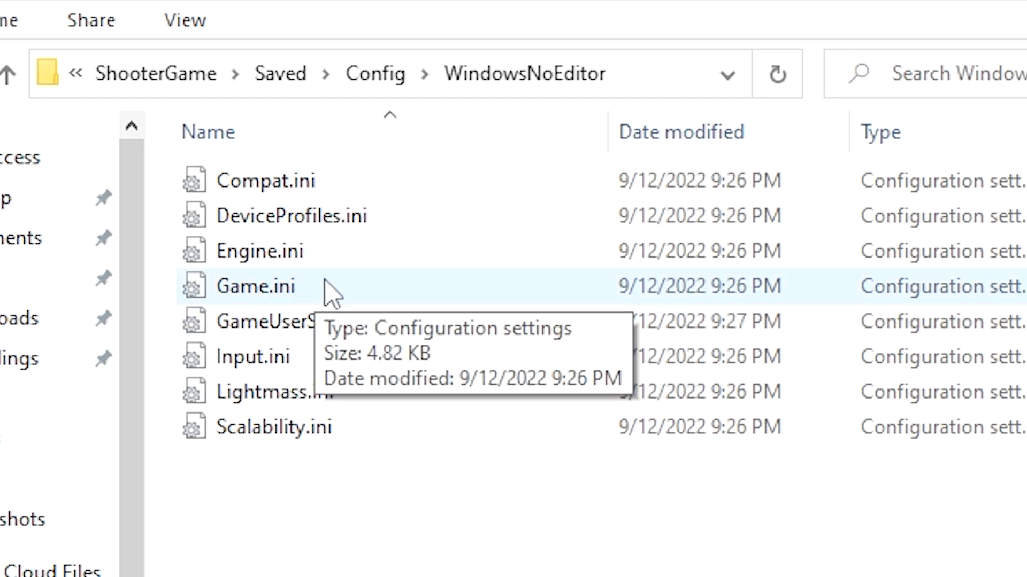
{"action": "mouse_move", "coordinate": [295, 320]}
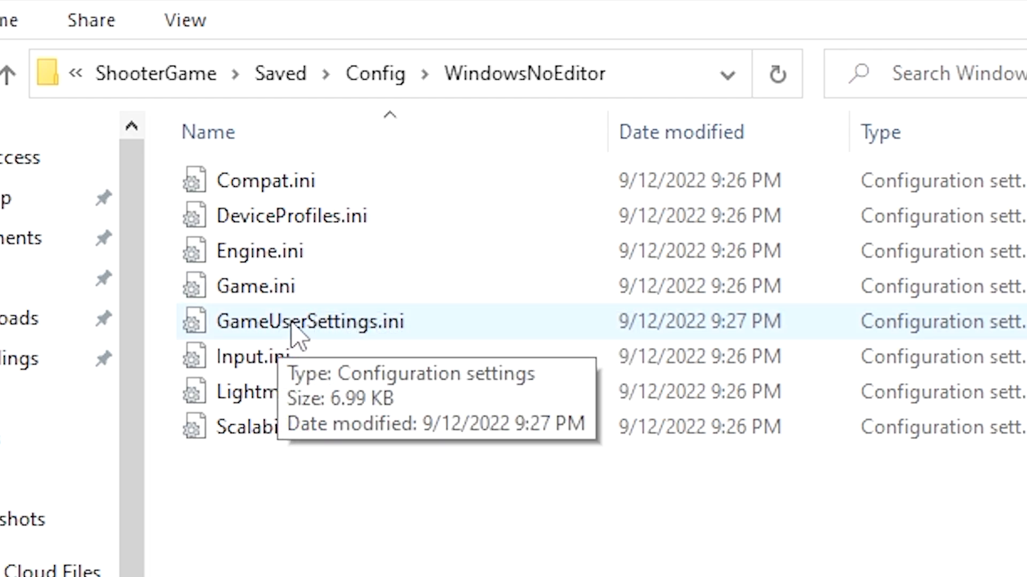
{"action": "mouse_move", "coordinate": [410, 340]}
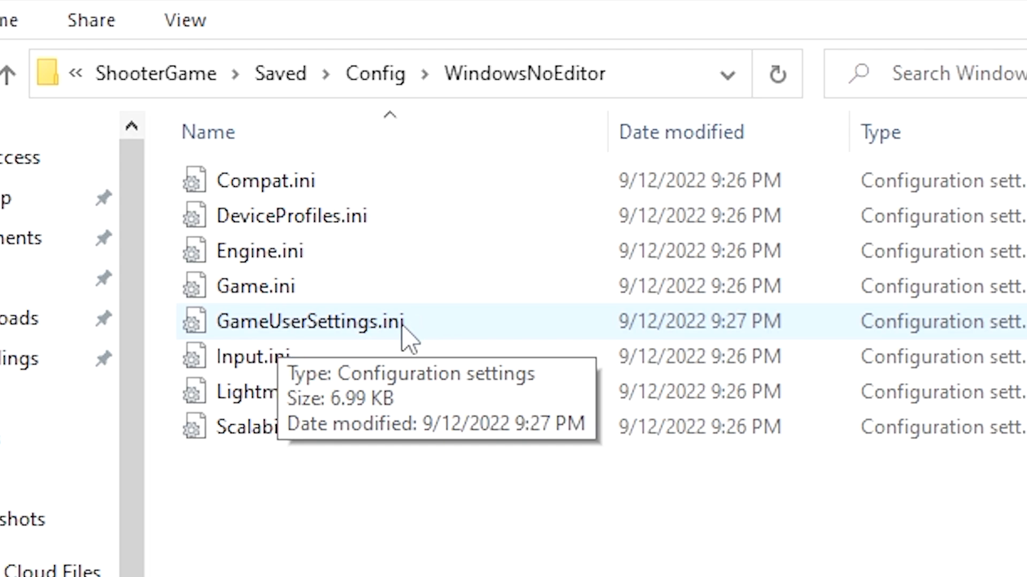
{"action": "mouse_move", "coordinate": [376, 302]}
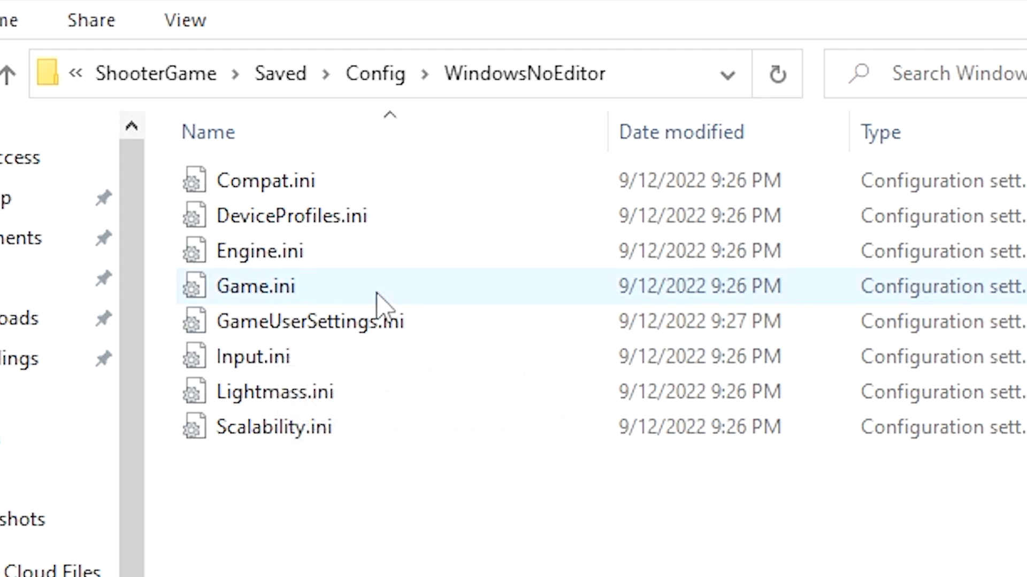
{"action": "left_click", "coordinate": [432, 544]}
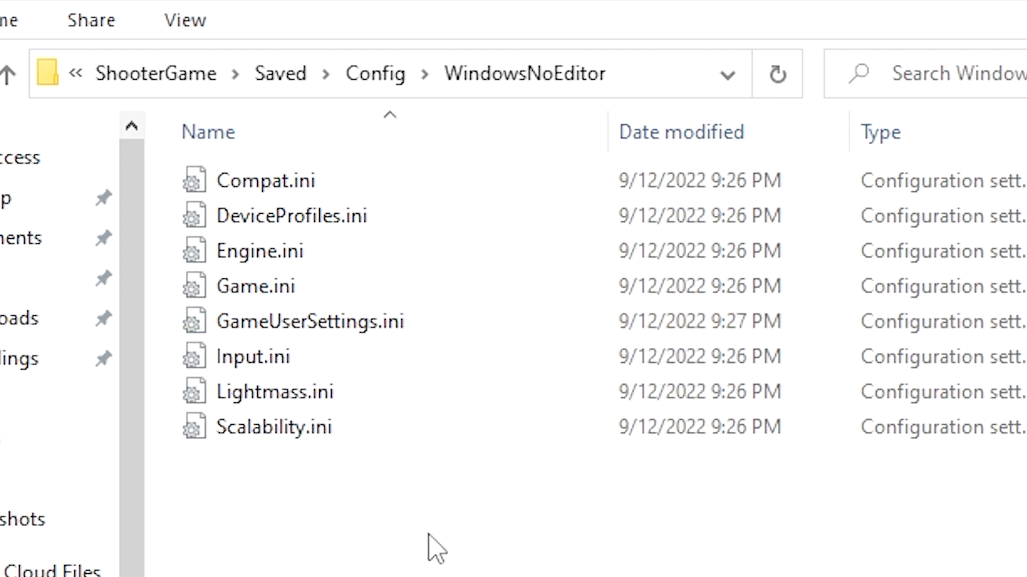
{"action": "mouse_move", "coordinate": [558, 477]}
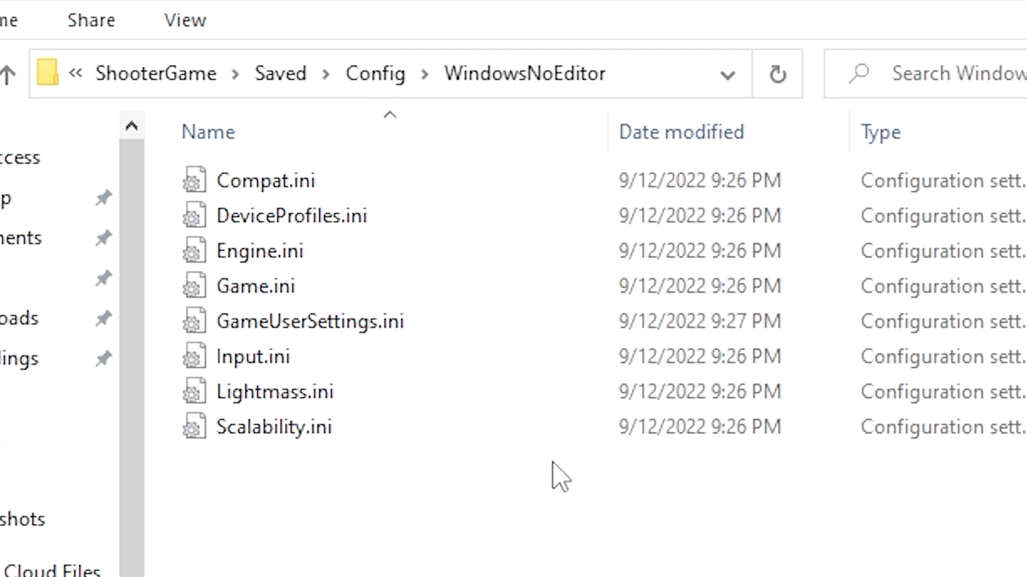
{"action": "mouse_move", "coordinate": [536, 488]}
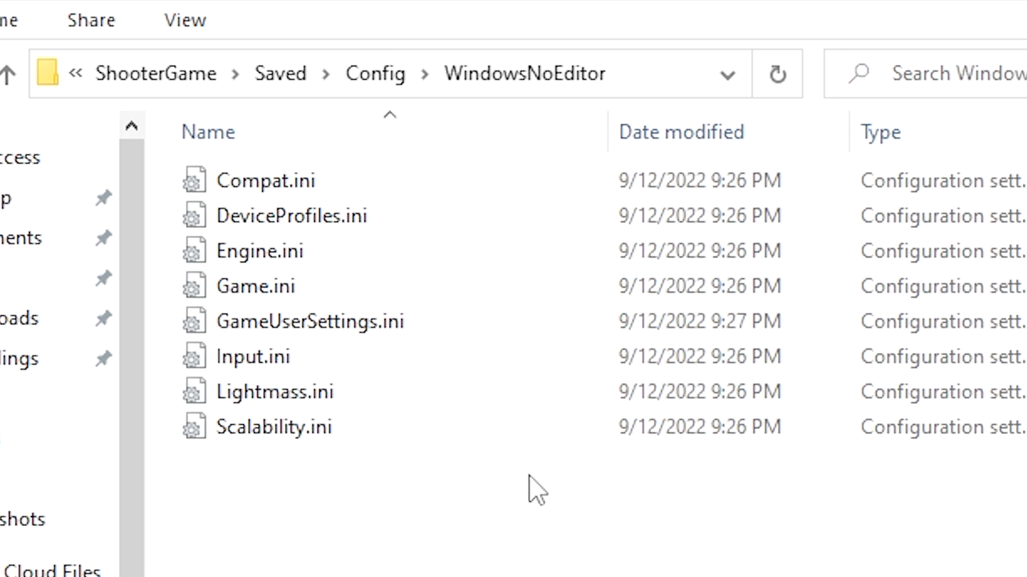
{"action": "mouse_move", "coordinate": [271, 285]}
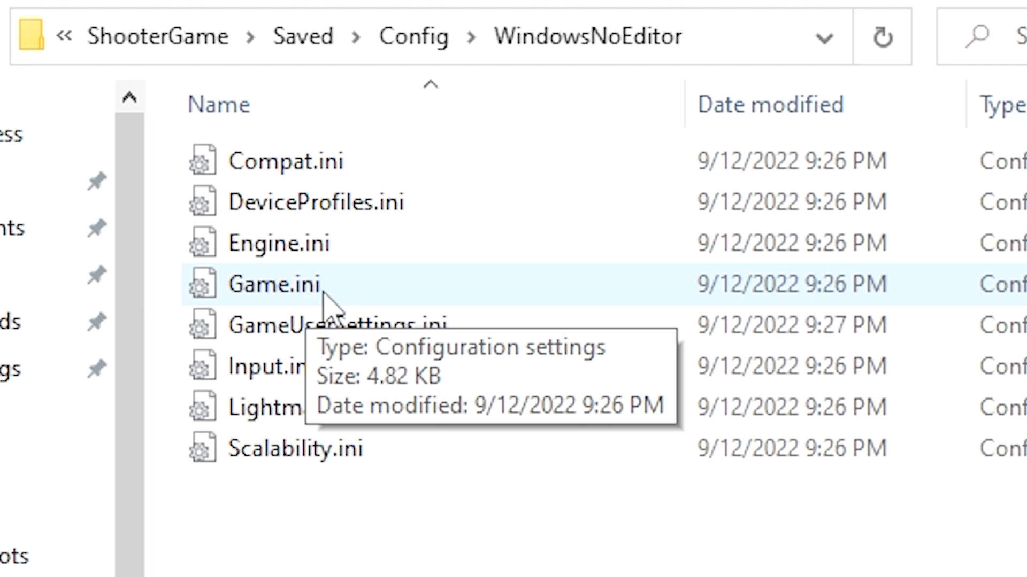
{"action": "mouse_move", "coordinate": [367, 305]}
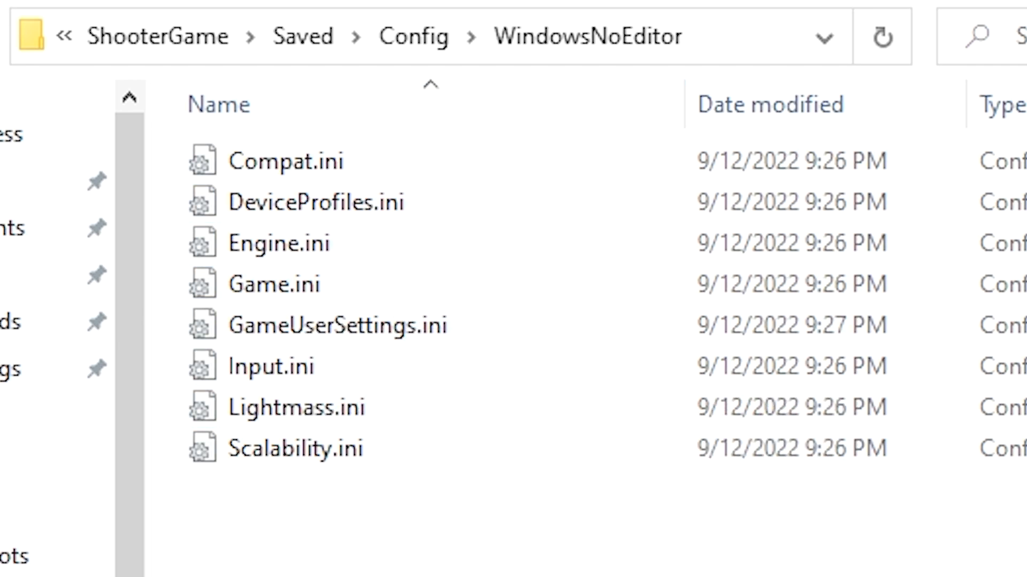
{"action": "left_click", "coordinate": [337, 325]}
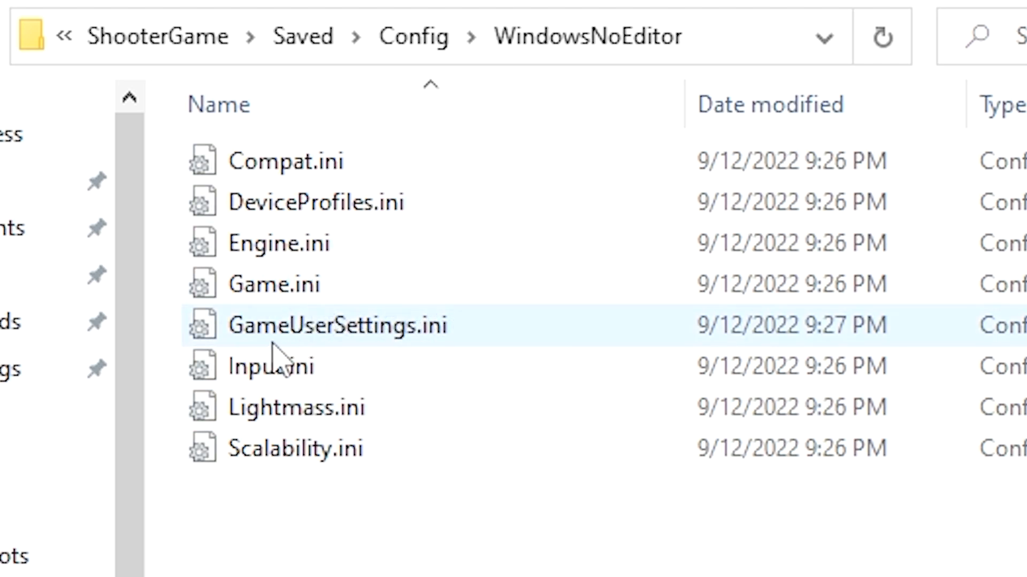
{"action": "mouse_move", "coordinate": [275, 367]}
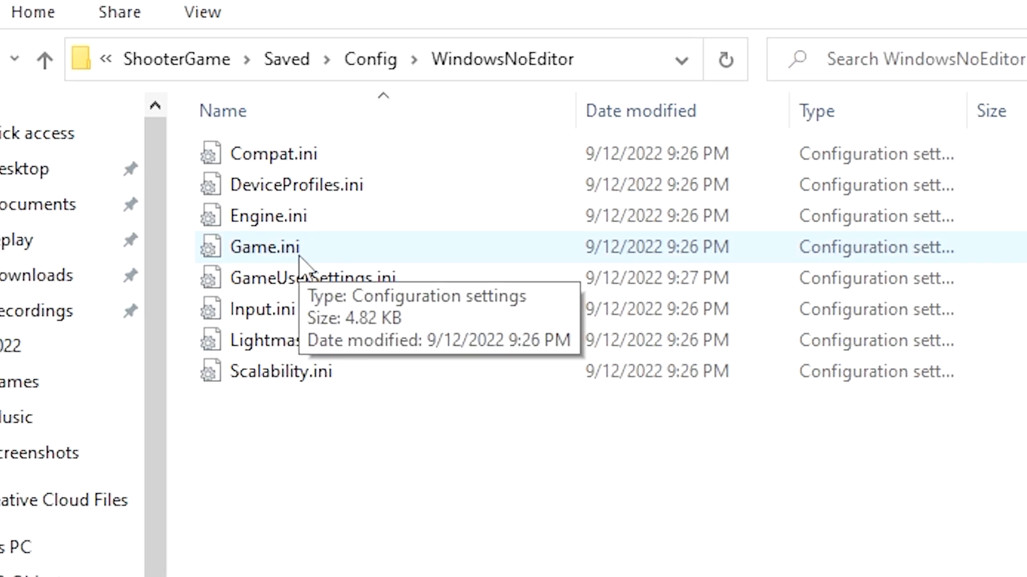
{"action": "mouse_move", "coordinate": [284, 262]}
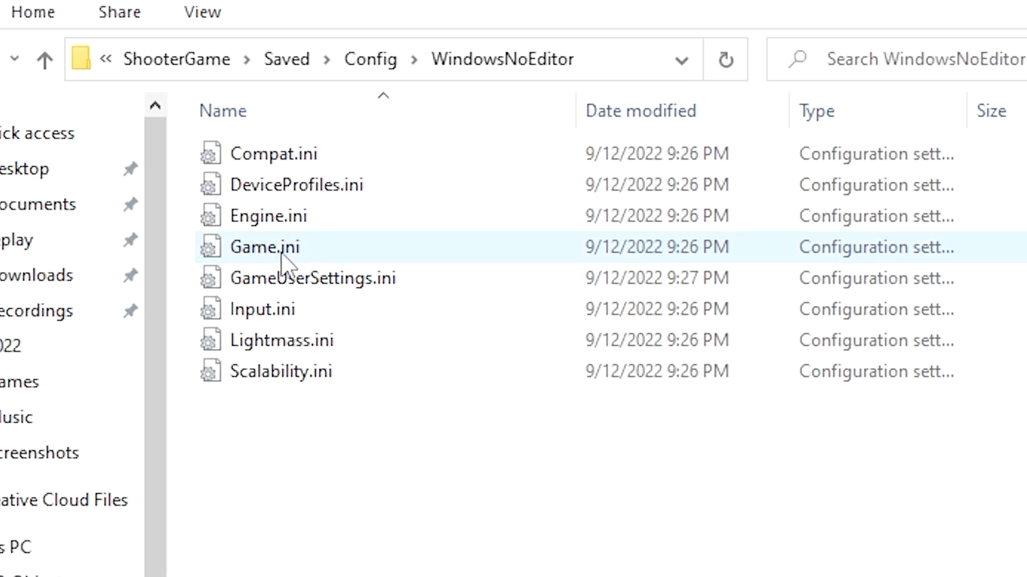
{"action": "mouse_move", "coordinate": [264, 247]}
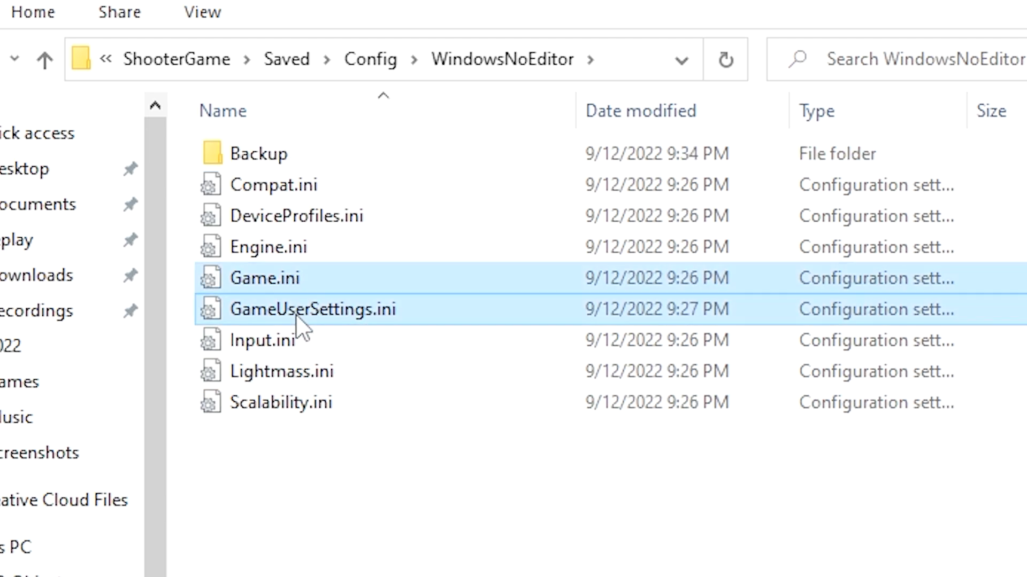
{"action": "mouse_move", "coordinate": [249, 170]}
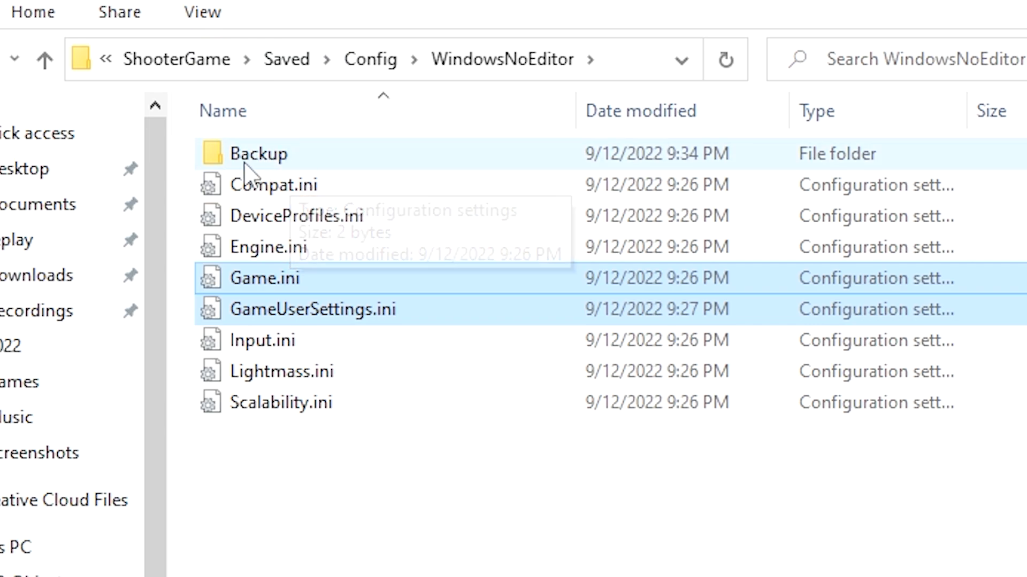
Select Game.ini in WindowsNoEditor and open the Backup folder.
{"action": "left_click", "coordinate": [265, 278]}
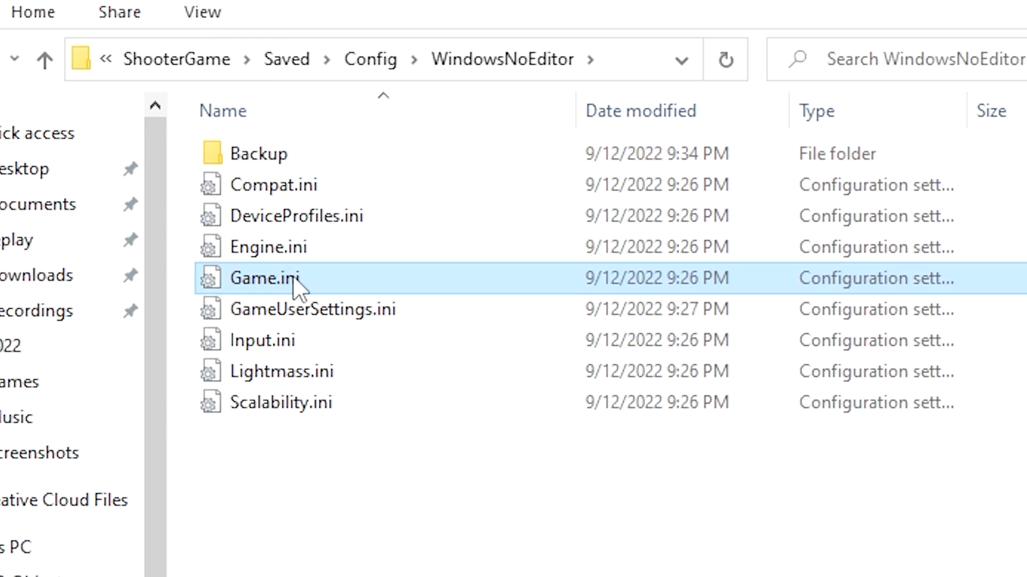
{"action": "mouse_move", "coordinate": [272, 185]}
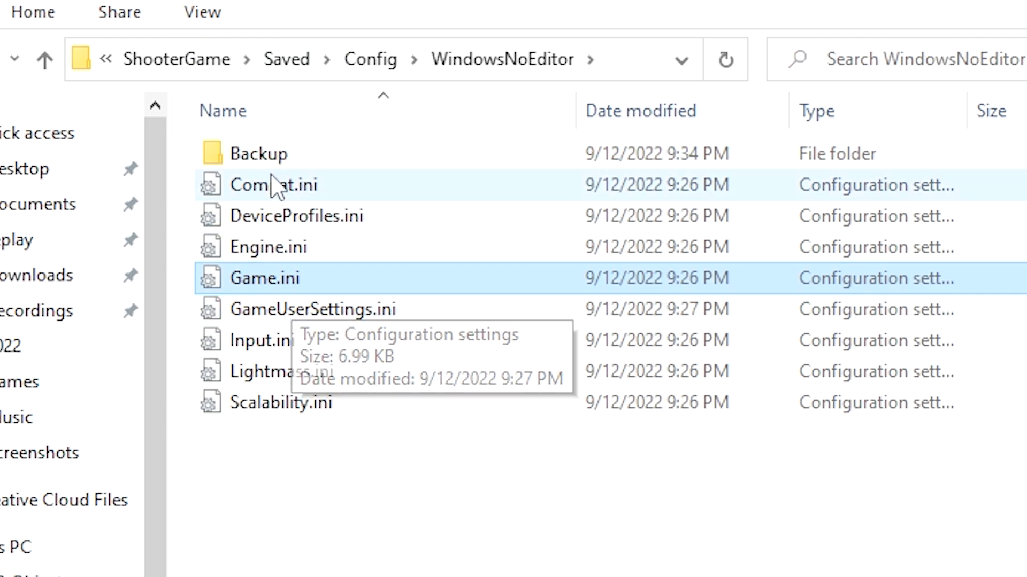
{"action": "double_click", "coordinate": [258, 153]}
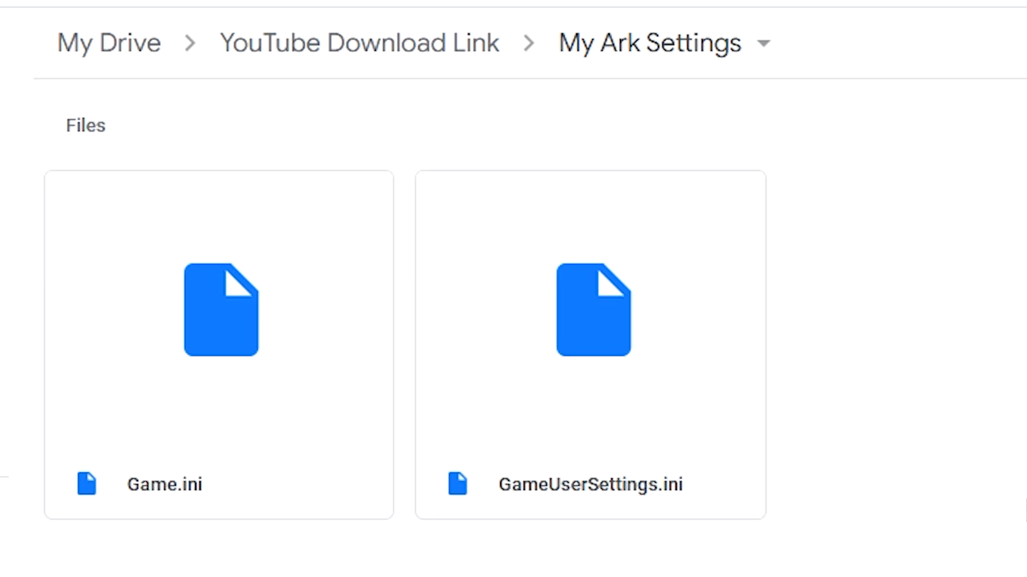
{"action": "mouse_move", "coordinate": [947, 469]}
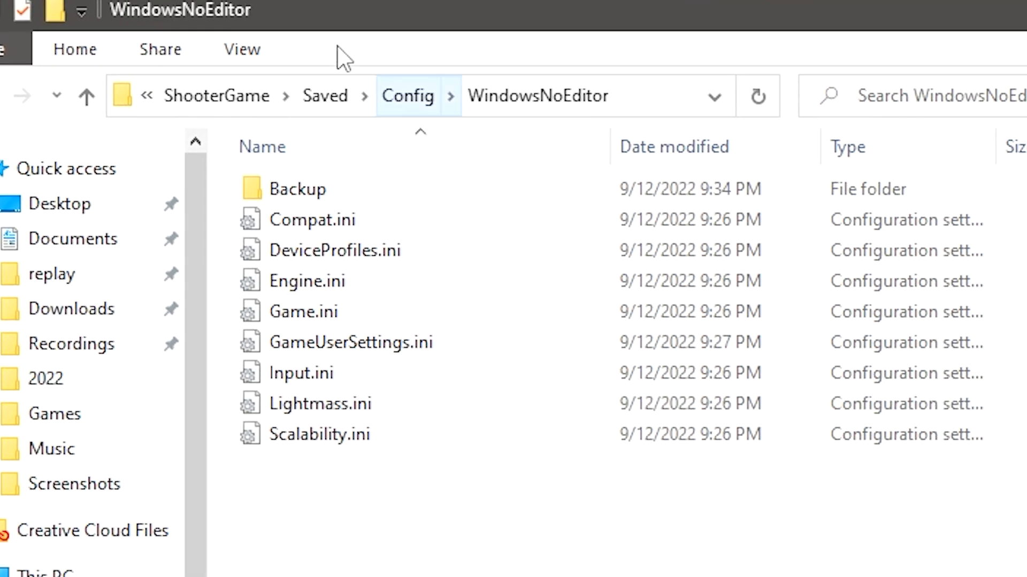
Open WindowsNoEditor's Game.ini in Notepad++ via Edit with Notepad++.
{"action": "left_click", "coordinate": [303, 311]}
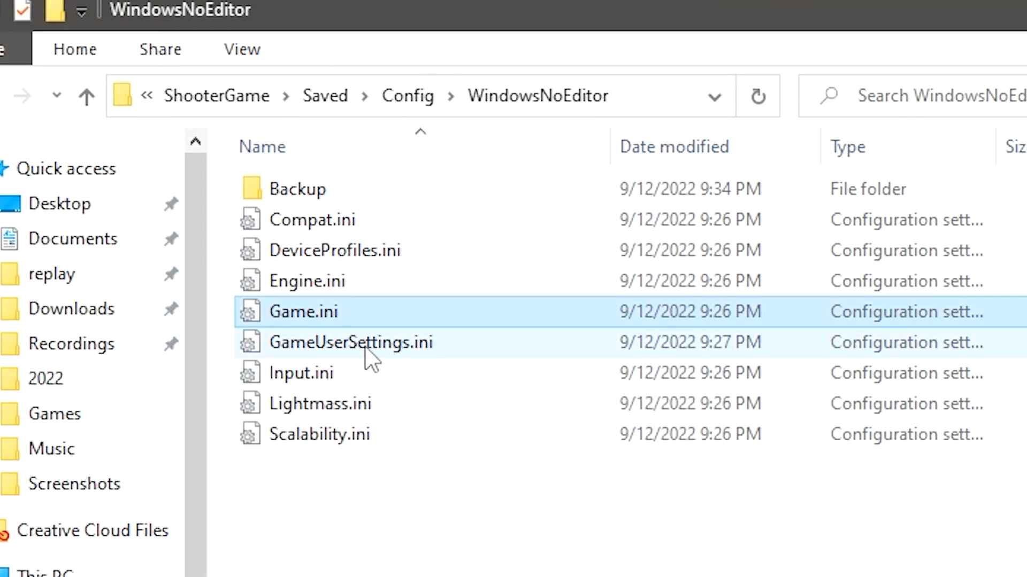
{"action": "left_click", "coordinate": [351, 342]}
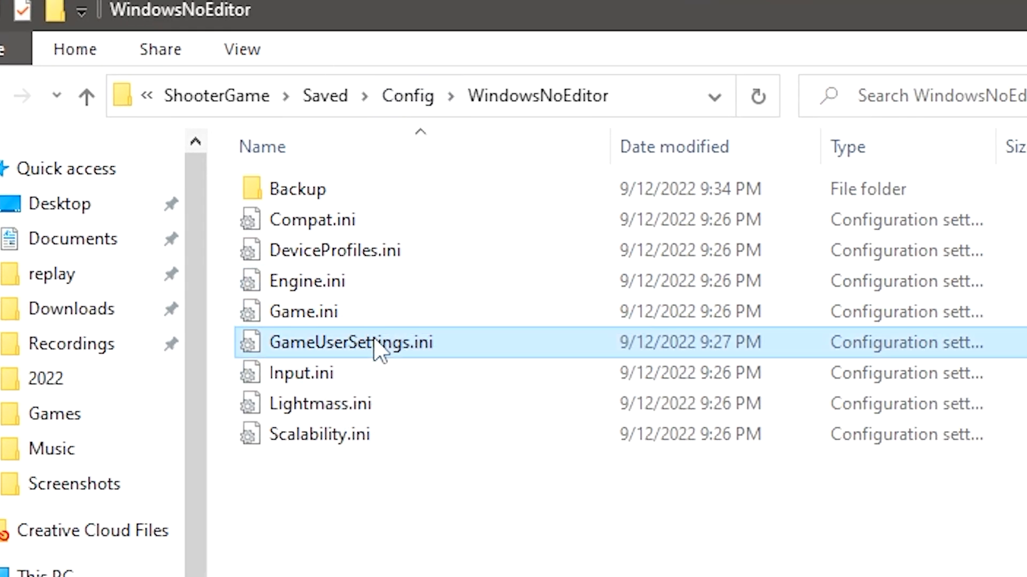
{"action": "mouse_move", "coordinate": [377, 344]}
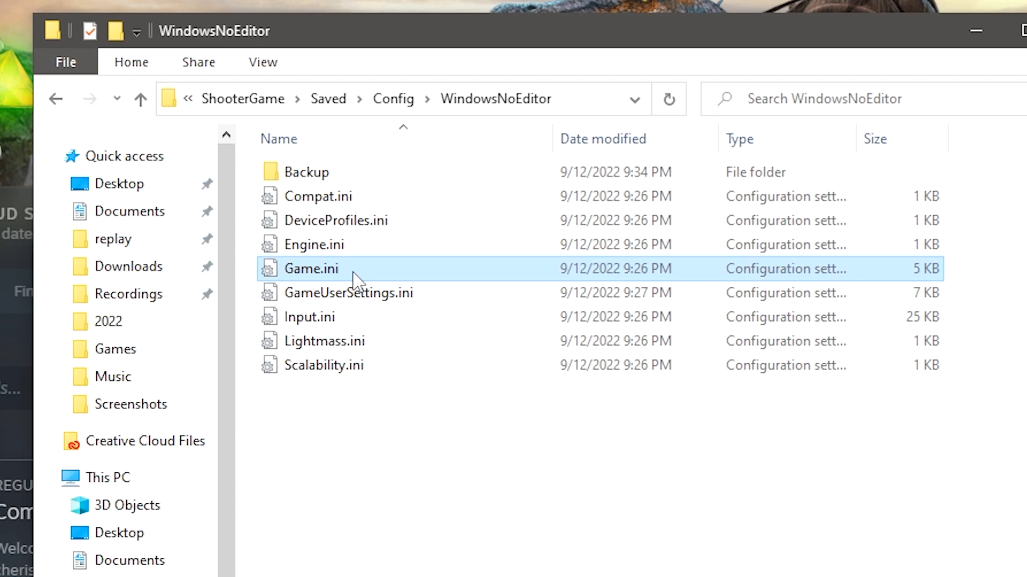
{"action": "mouse_move", "coordinate": [343, 291]}
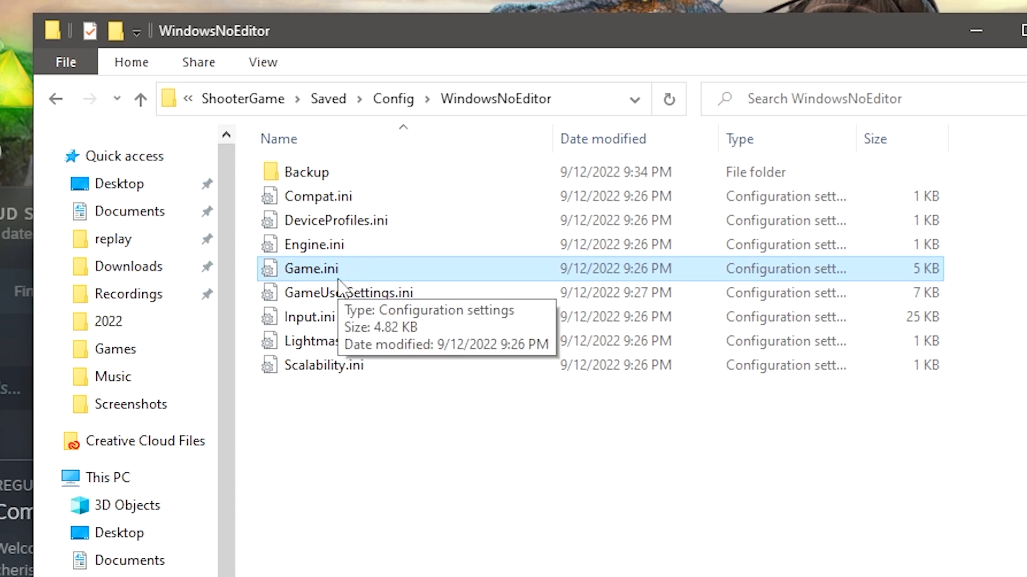
{"action": "mouse_move", "coordinate": [352, 275]}
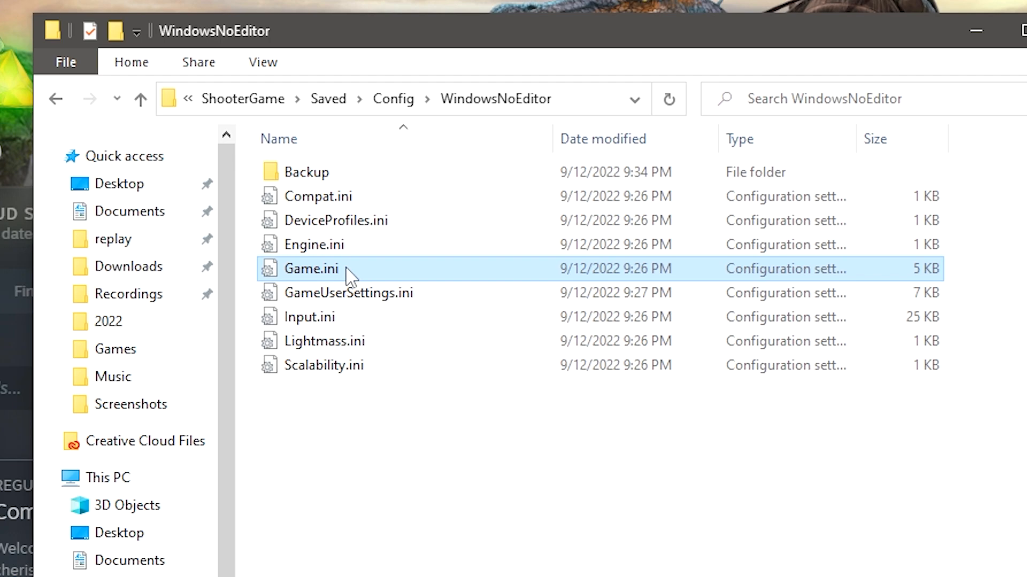
{"action": "mouse_move", "coordinate": [321, 281]}
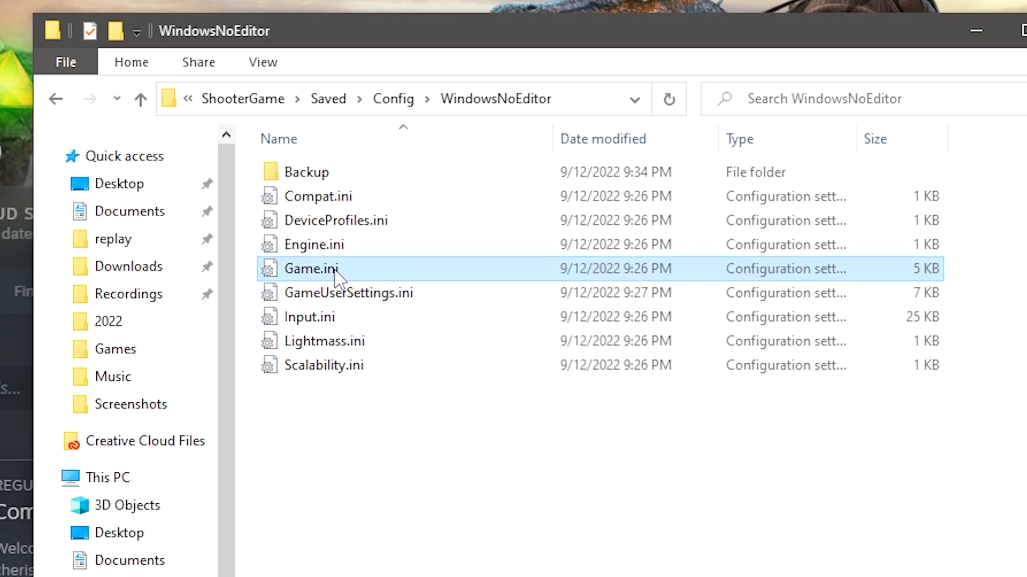
{"action": "right_click", "coordinate": [311, 269]}
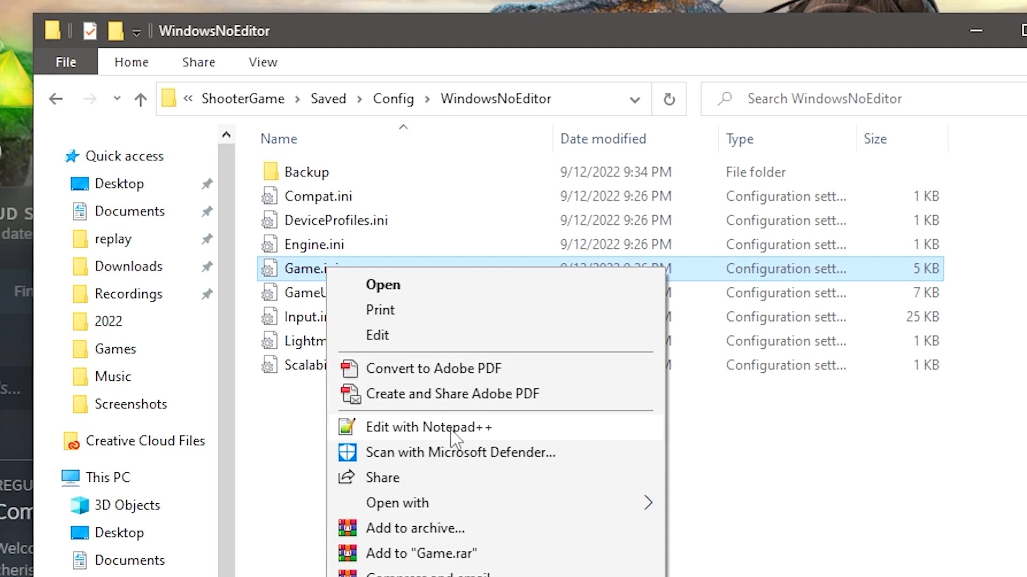
{"action": "left_click", "coordinate": [427, 427]}
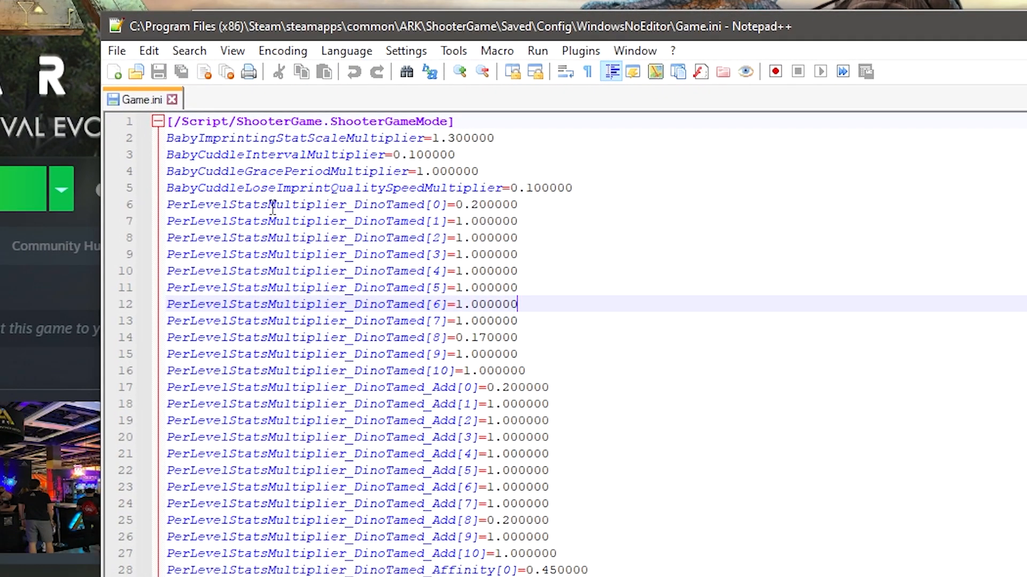
{"action": "scroll", "scroll_direction": "down", "scroll_amount": 3}
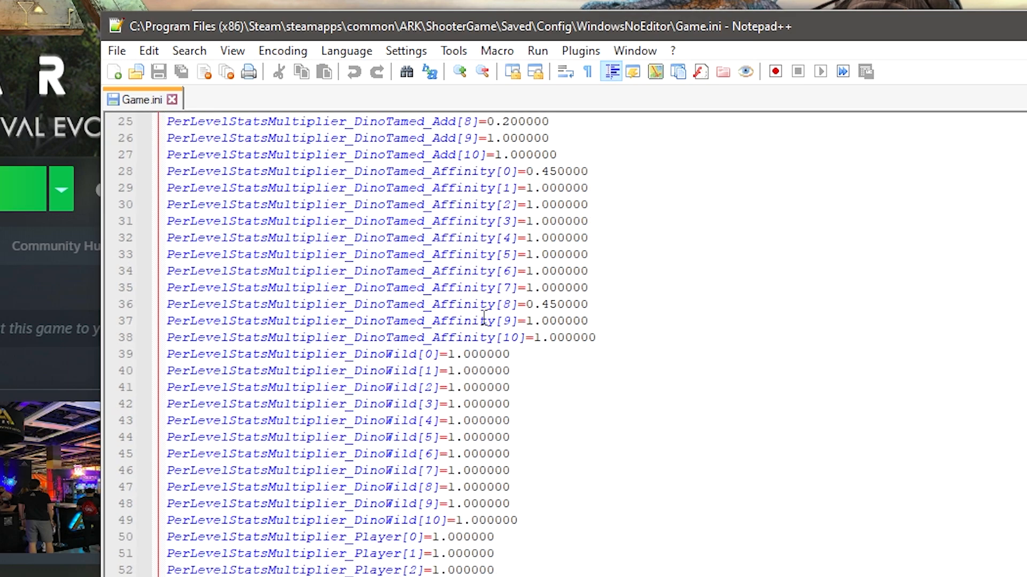
{"action": "scroll", "scroll_direction": "up", "scroll_amount": 3}
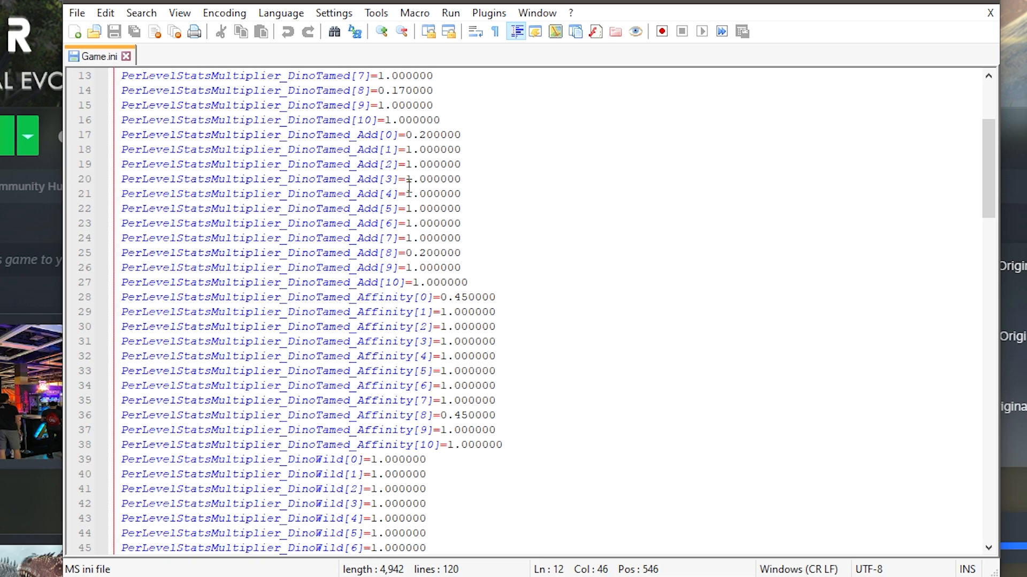
{"action": "scroll", "scroll_direction": "down", "scroll_amount": 3}
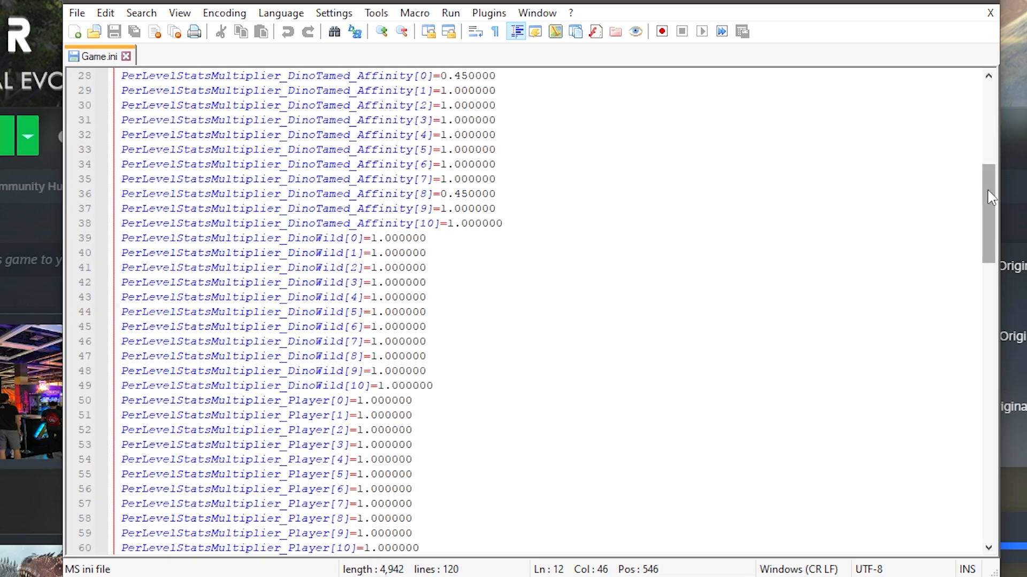
{"action": "scroll", "scroll_direction": "down", "scroll_amount": 3}
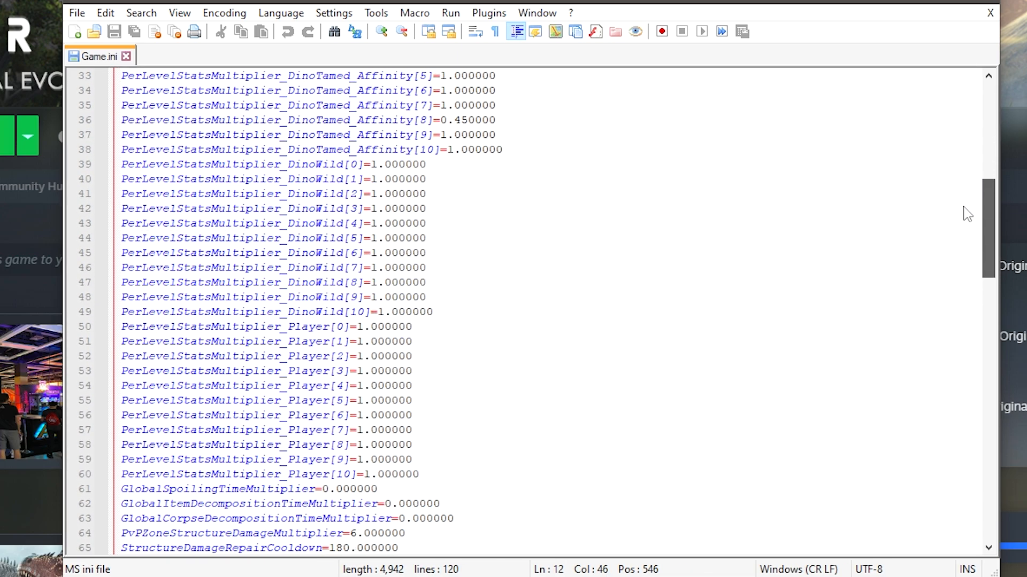
{"action": "scroll", "scroll_direction": "down", "scroll_amount": 3}
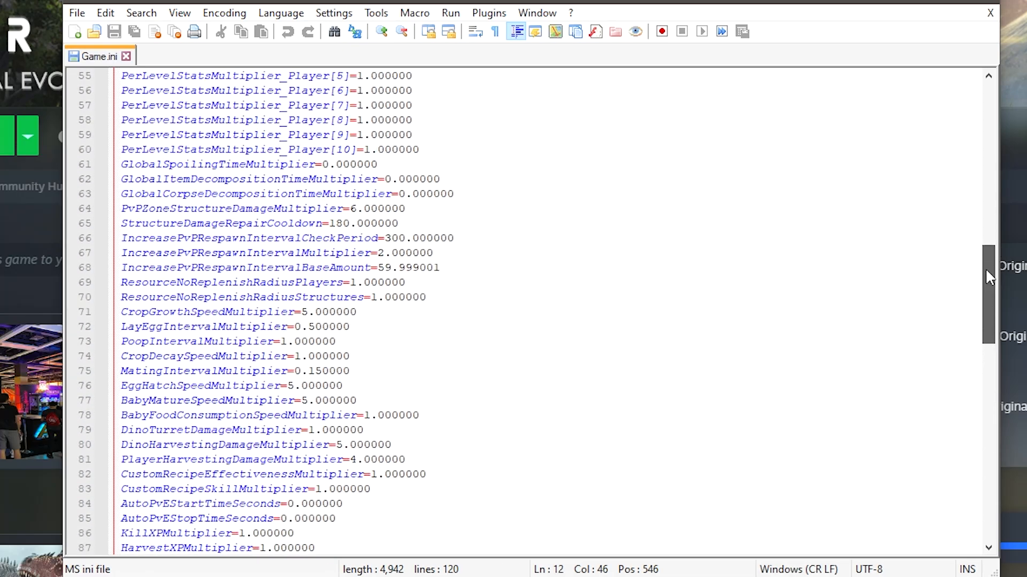
{"action": "scroll", "scroll_direction": "down", "scroll_amount": 3}
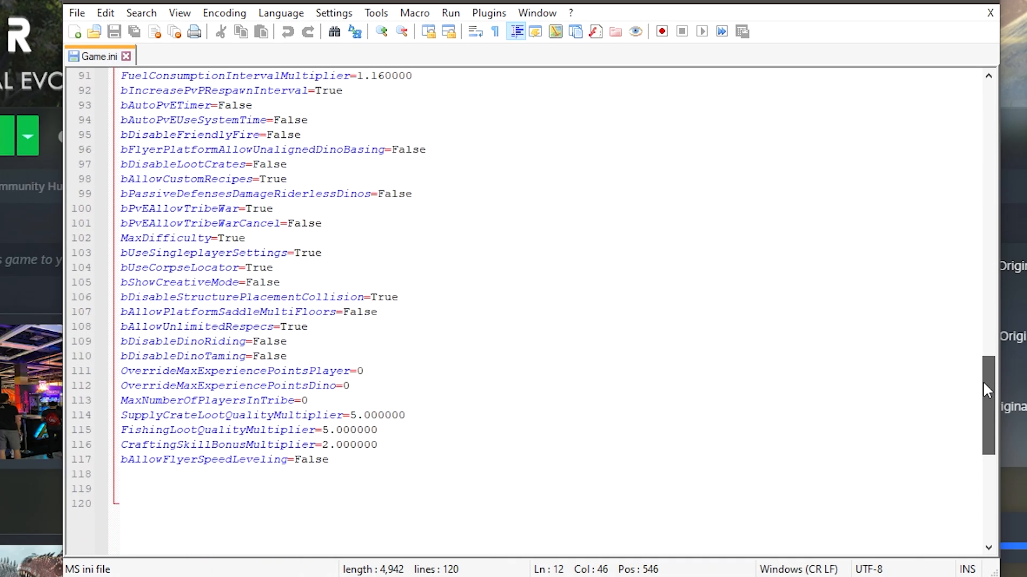
{"action": "scroll", "scroll_direction": "down", "scroll_amount": 3}
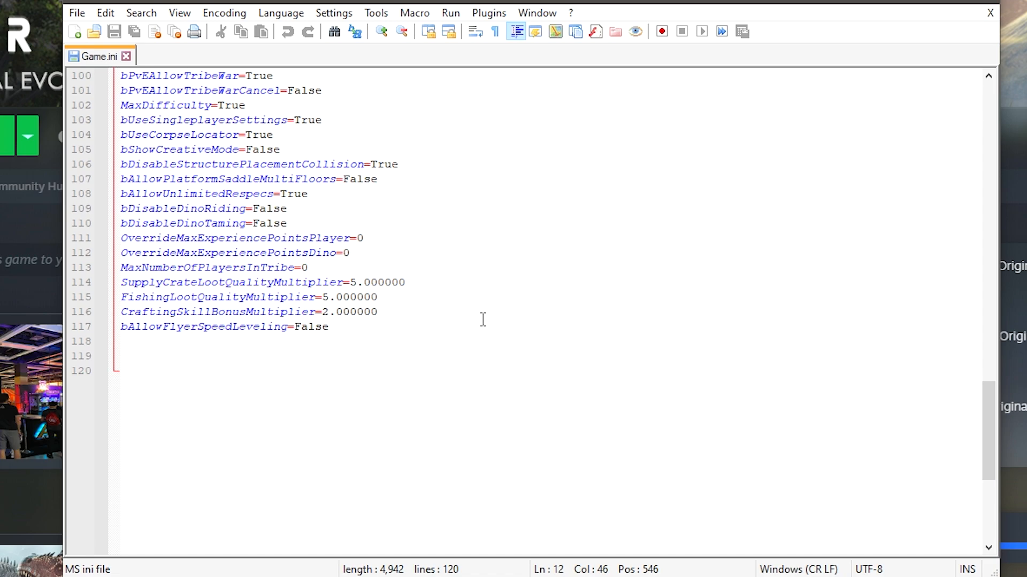
{"action": "mouse_move", "coordinate": [265, 329]}
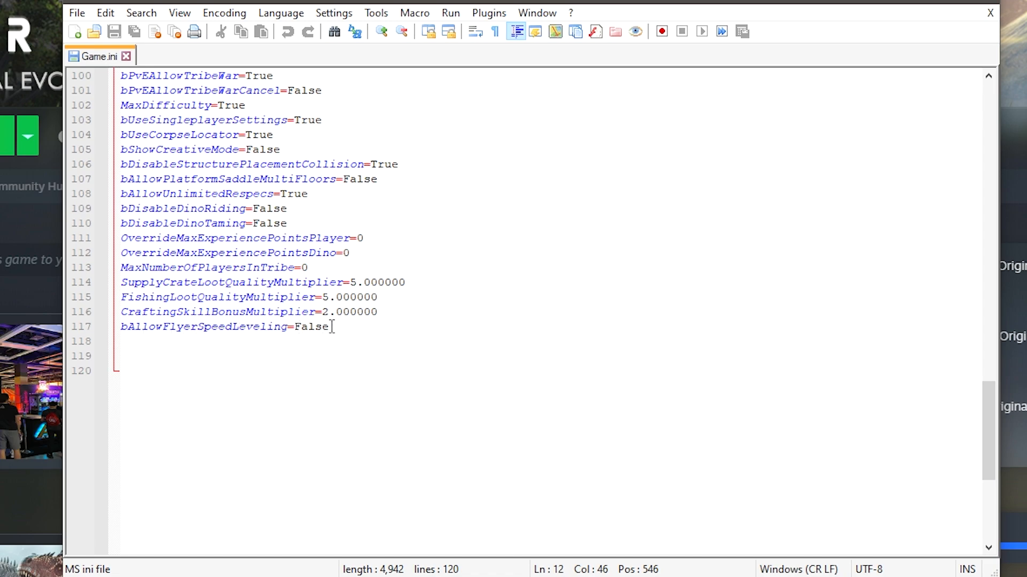
{"action": "mouse_move", "coordinate": [374, 364]}
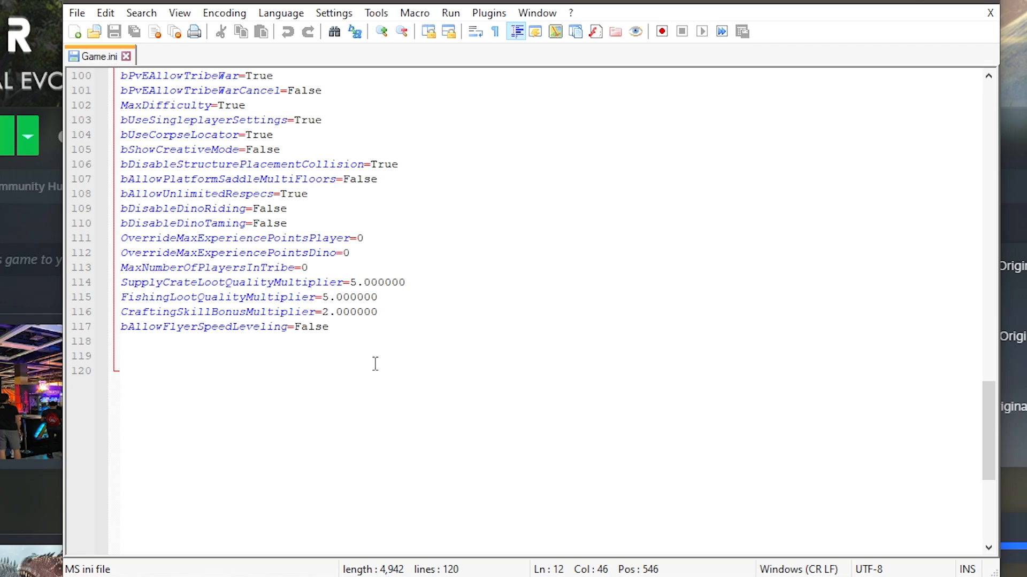
{"action": "scroll", "scroll_direction": "up", "scroll_amount": 3}
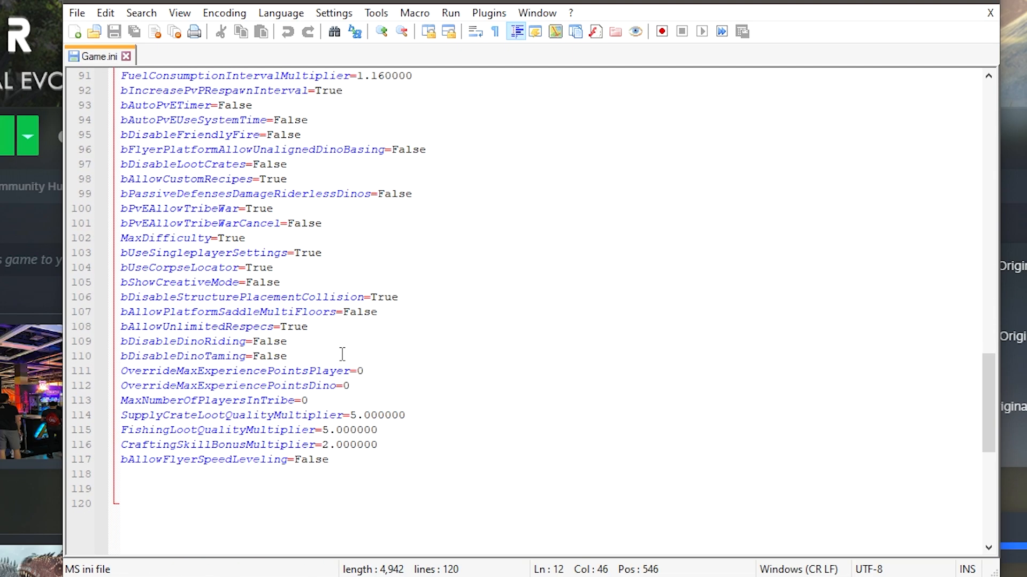
{"action": "mouse_move", "coordinate": [339, 359]}
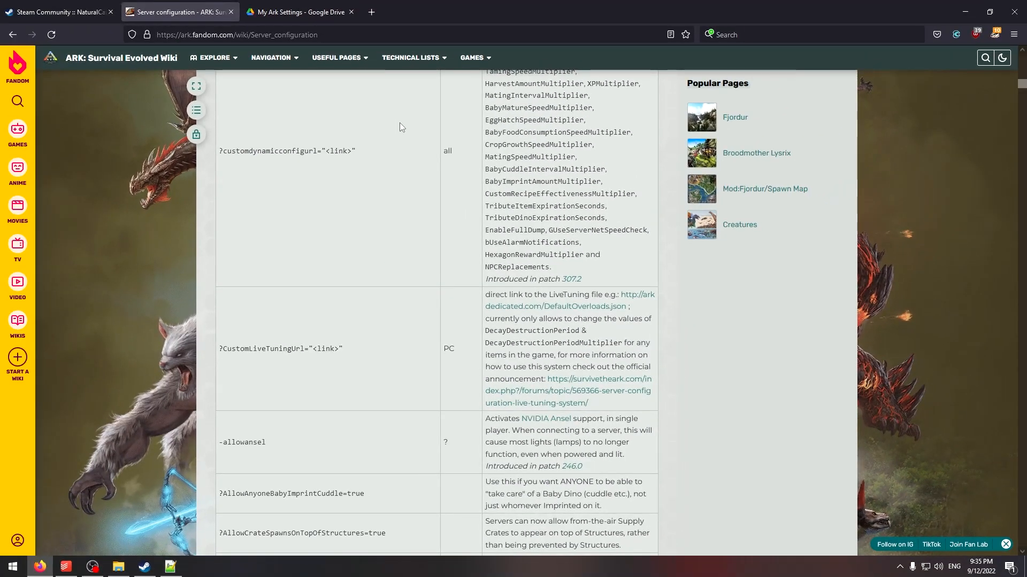
Scroll down the ARK wiki's Game.ini options table to the PreventOfflinePvP entries.
{"action": "scroll", "scroll_direction": "up", "scroll_amount": 3}
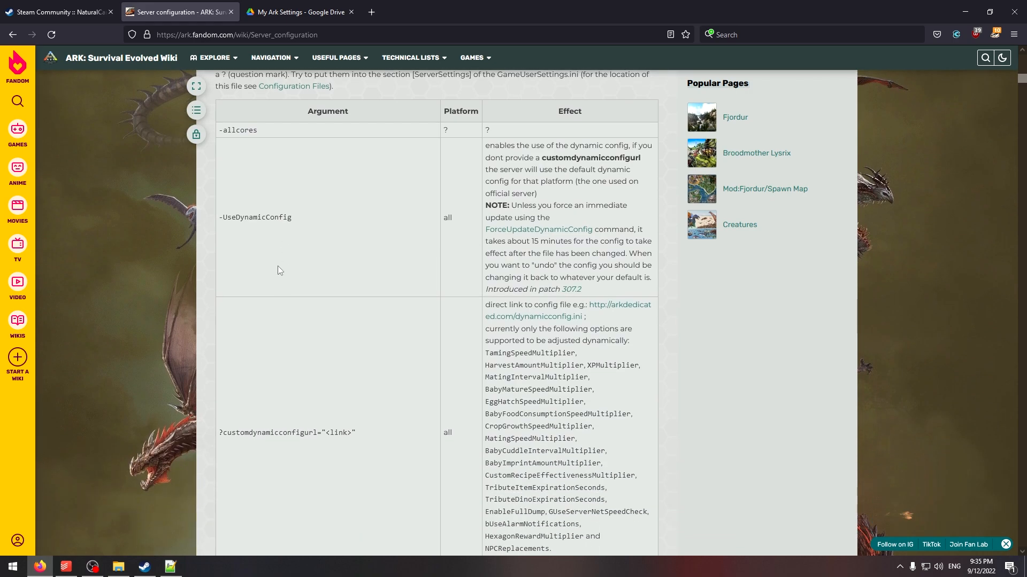
{"action": "scroll", "scroll_direction": "down", "scroll_amount": 3}
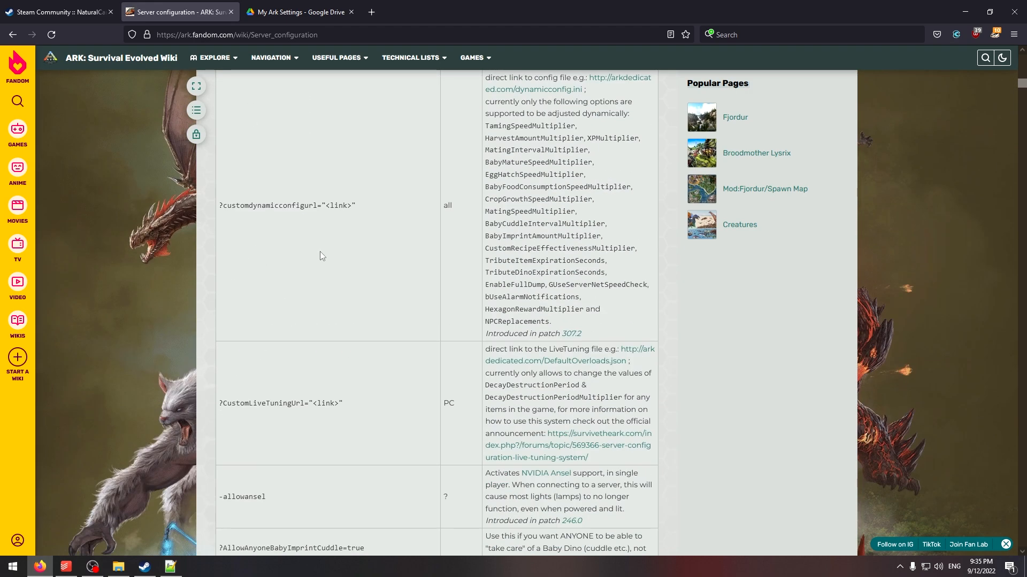
{"action": "mouse_move", "coordinate": [406, 282]}
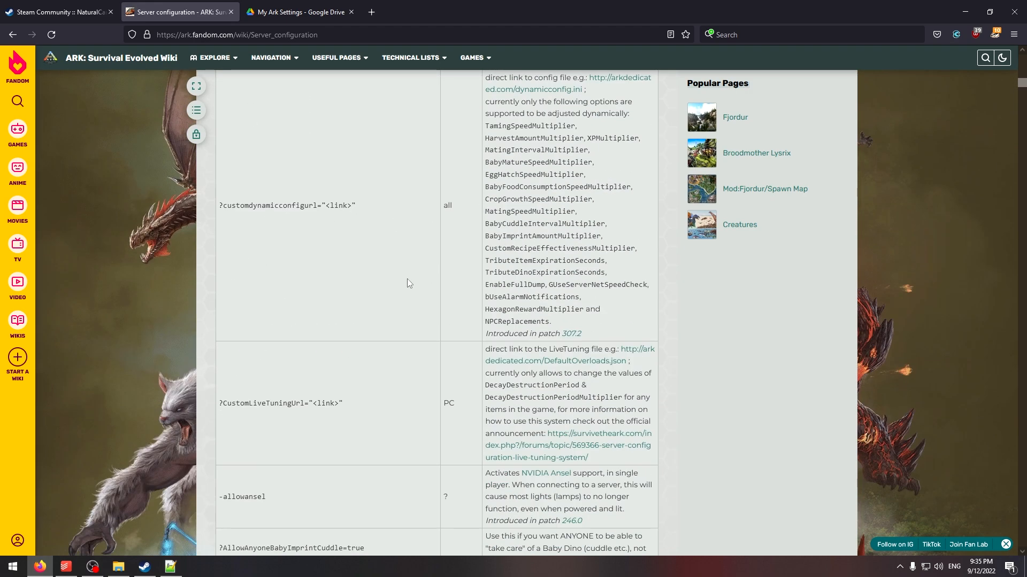
{"action": "scroll", "scroll_direction": "down", "scroll_amount": 3}
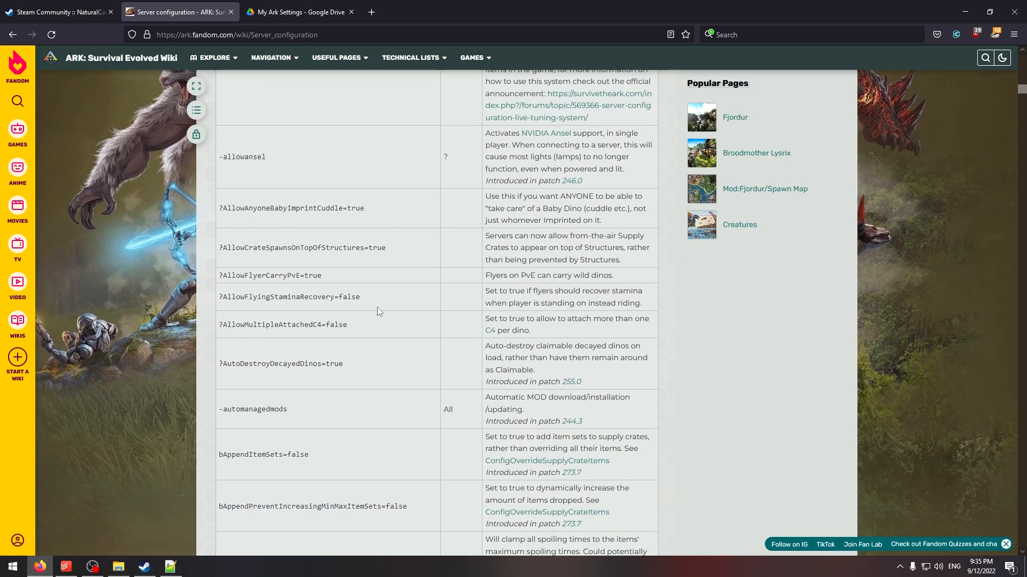
{"action": "scroll", "scroll_direction": "down", "scroll_amount": 3}
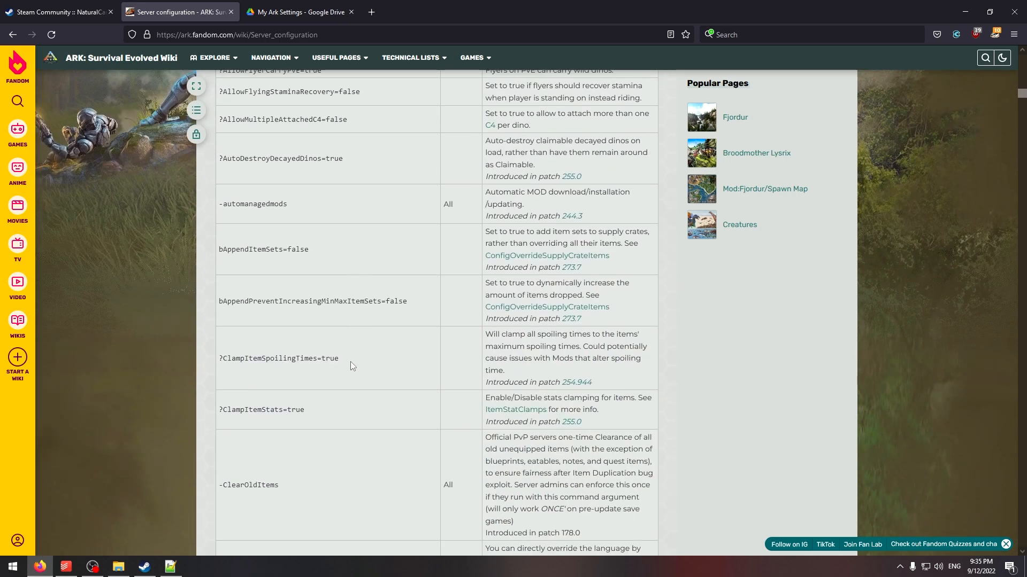
{"action": "scroll", "scroll_direction": "down", "scroll_amount": 3}
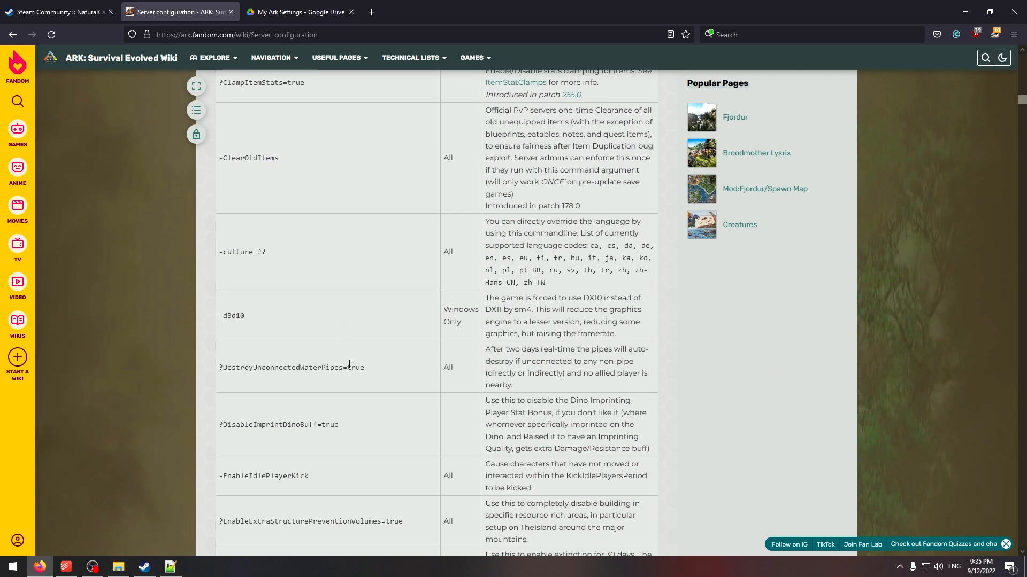
{"action": "scroll", "scroll_direction": "down", "scroll_amount": 3}
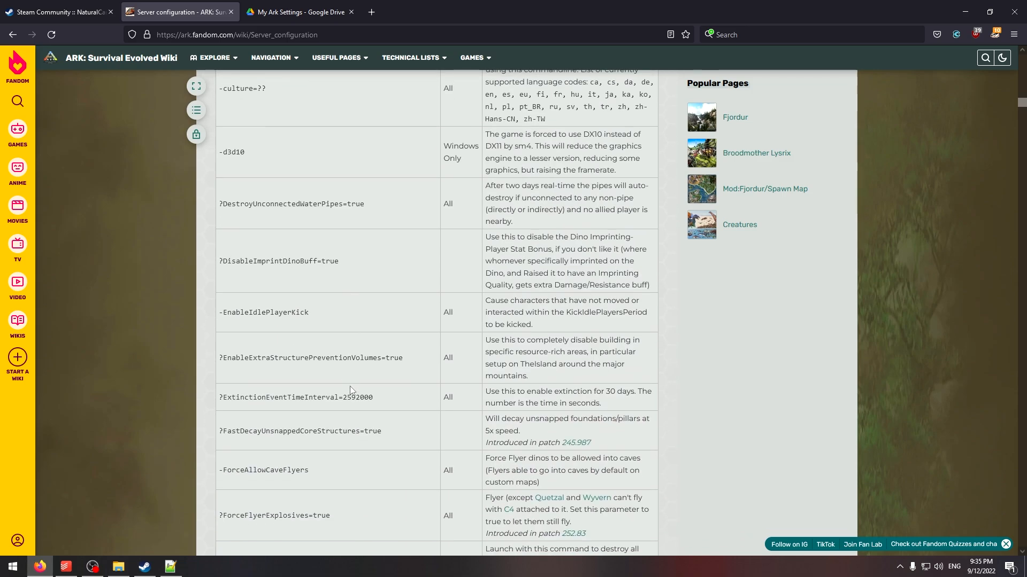
{"action": "scroll", "scroll_direction": "down", "scroll_amount": 3}
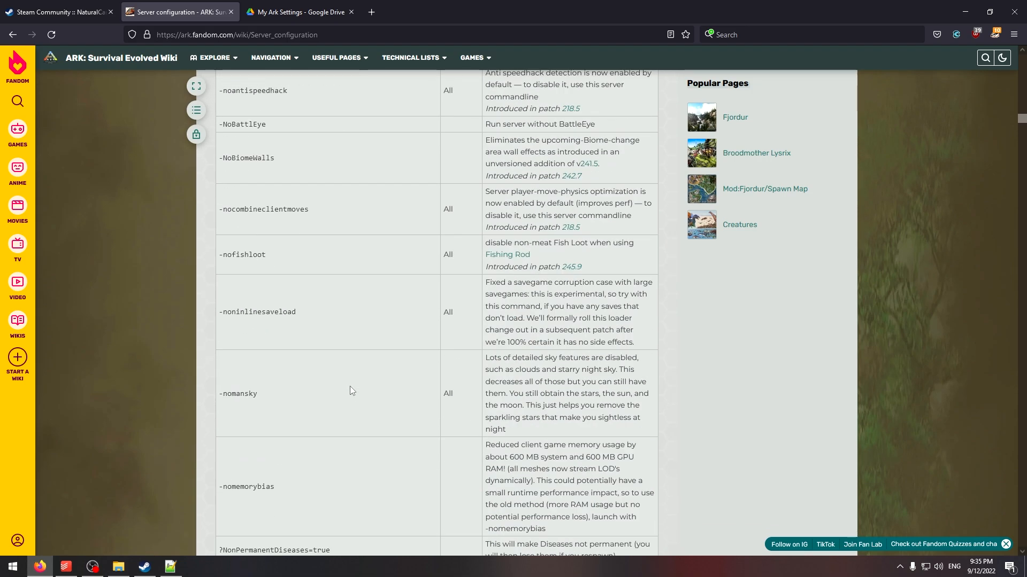
{"action": "scroll", "scroll_direction": "down", "scroll_amount": 3}
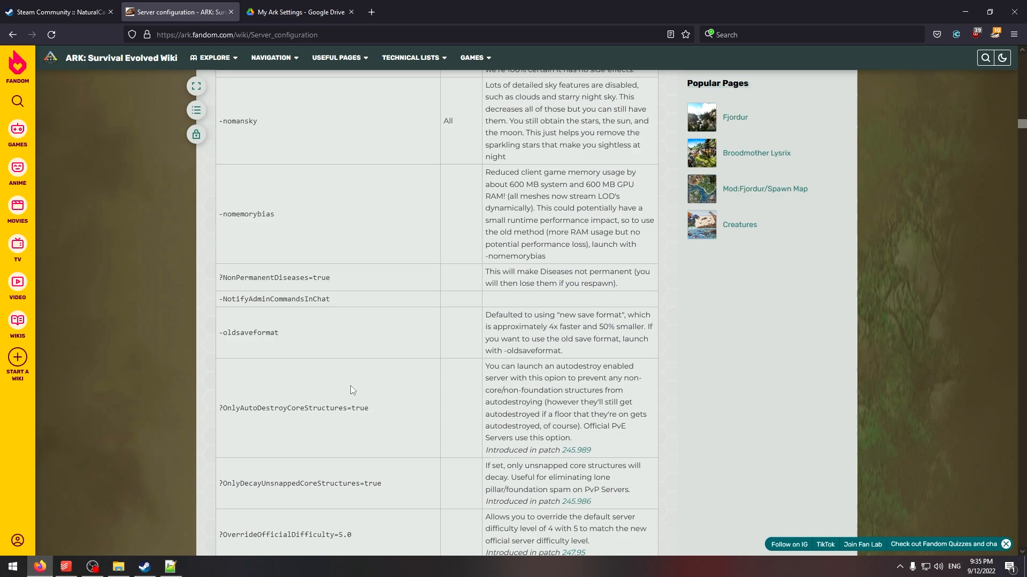
{"action": "scroll", "scroll_direction": "down", "scroll_amount": 3}
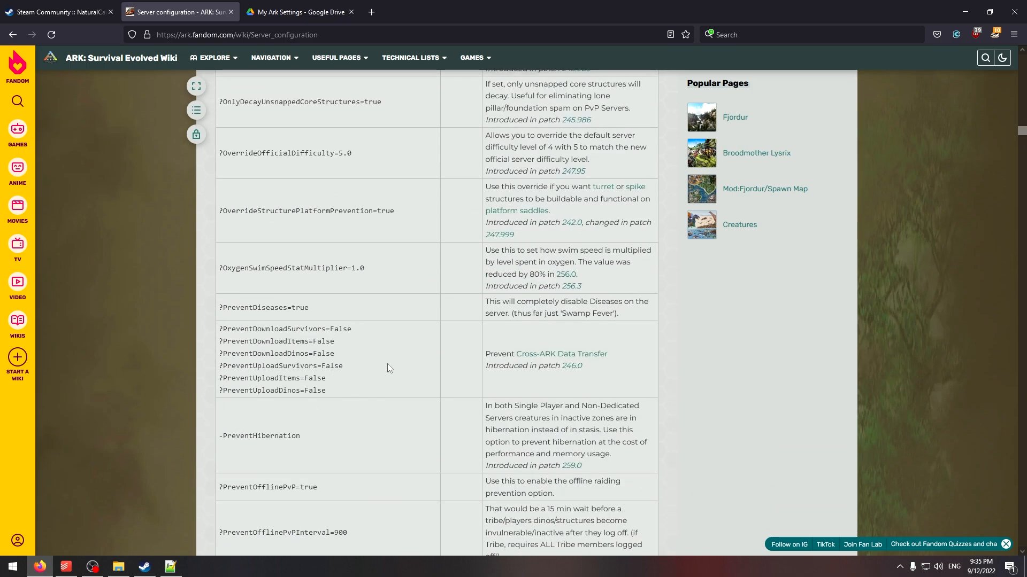
{"action": "mouse_move", "coordinate": [630, 22]}
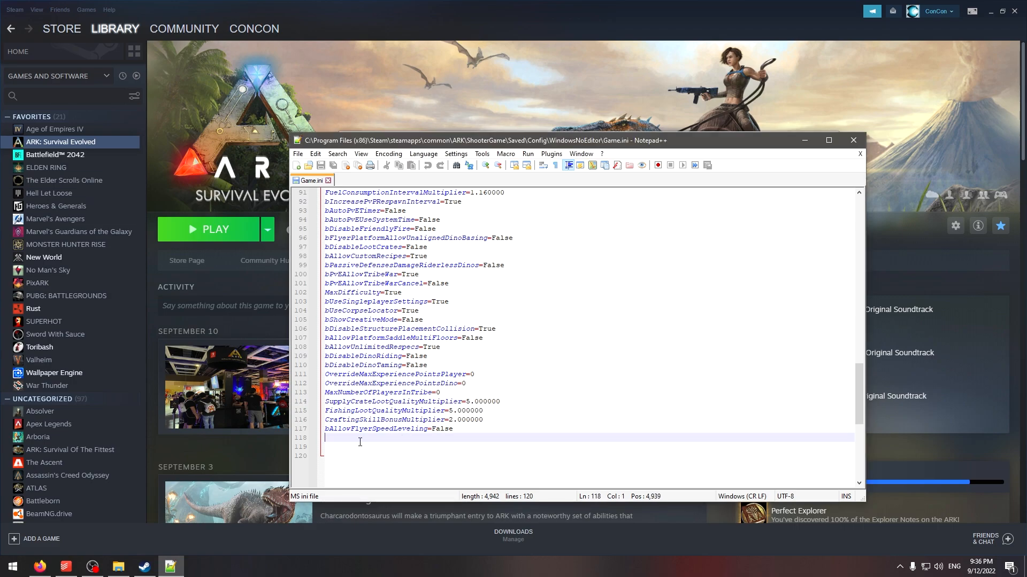
Review Game.ini's existing entries down to its final lines after bAllowFlyerSpeedLeveling=False.
{"action": "scroll", "scroll_direction": "up", "scroll_amount": 3}
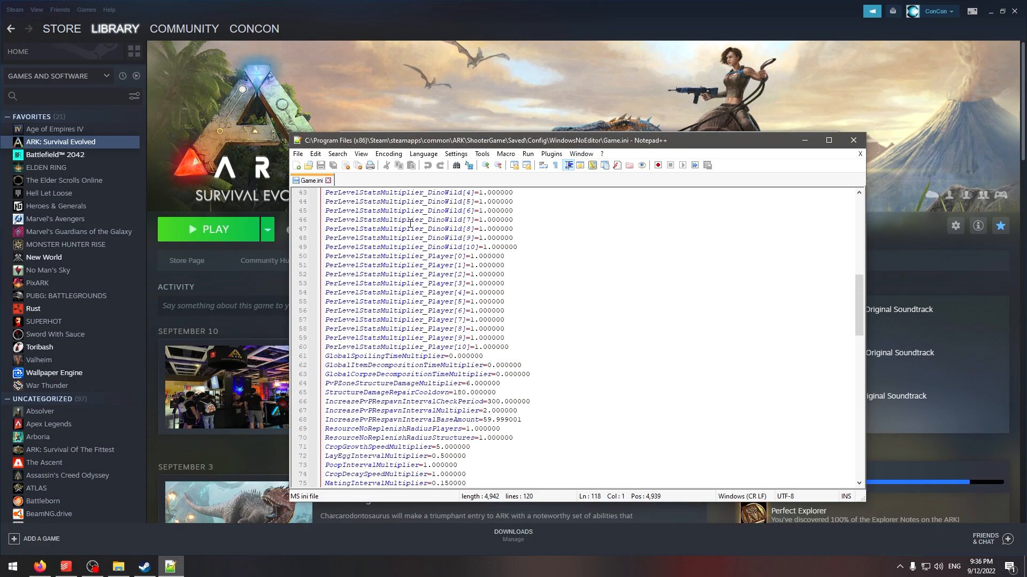
{"action": "scroll", "scroll_direction": "down", "scroll_amount": 3}
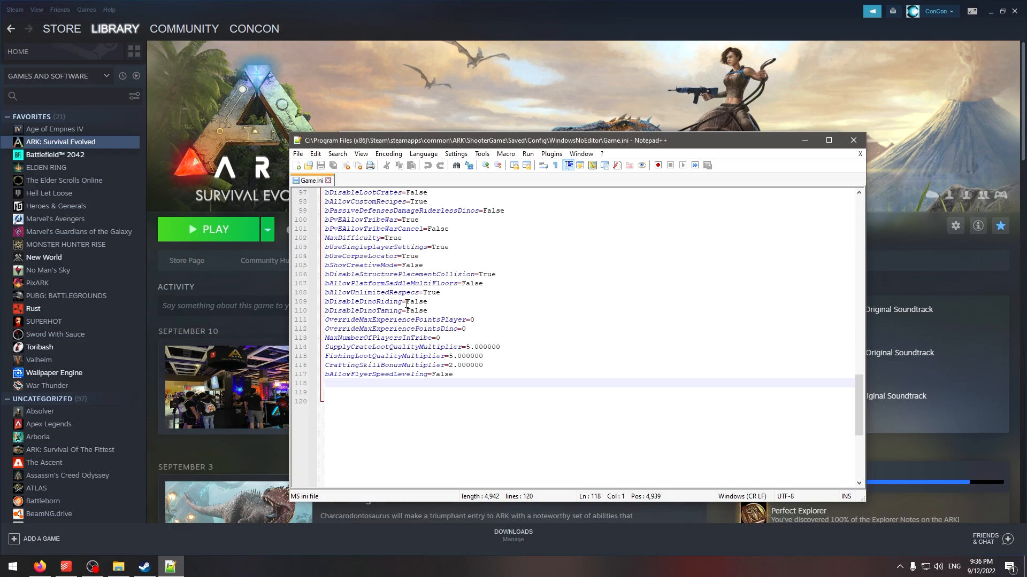
{"action": "left_click", "coordinate": [353, 383]}
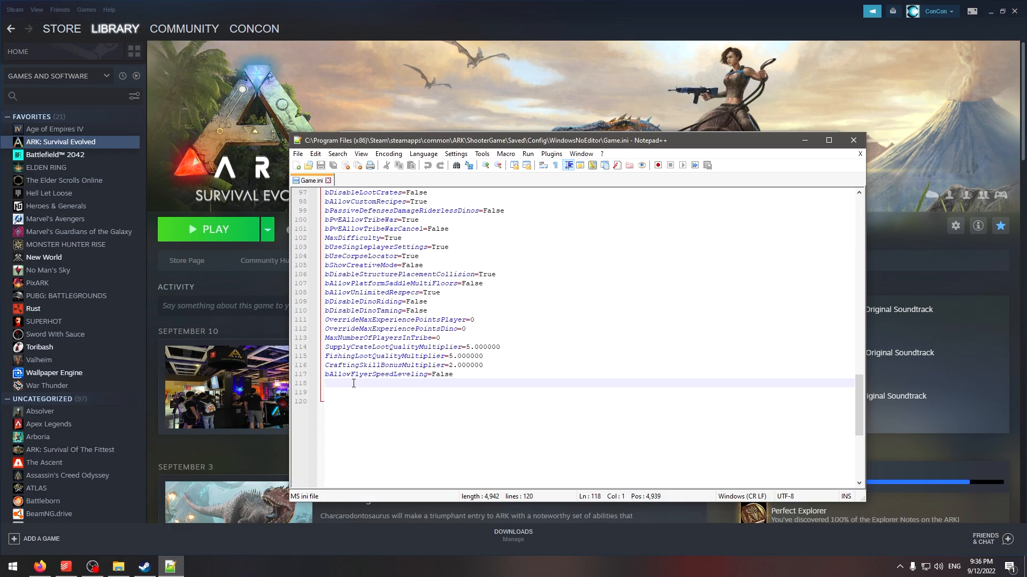
{"action": "mouse_move", "coordinate": [368, 386]}
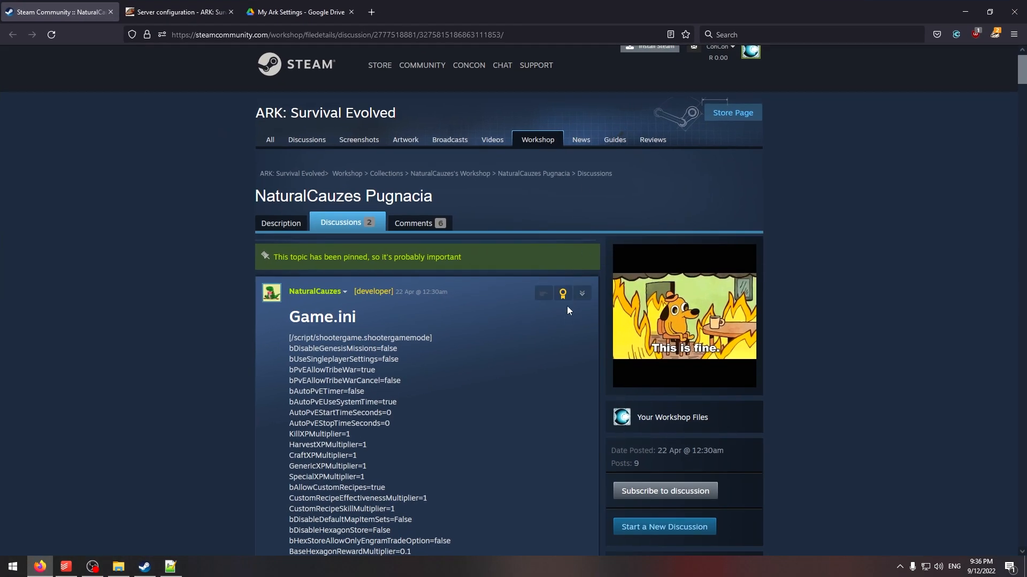
Scroll the Steam Community Pugnacia Game.ini post to its [/script/shootergame.shootergamemode] settings text.
{"action": "scroll", "scroll_direction": "down", "scroll_amount": 3}
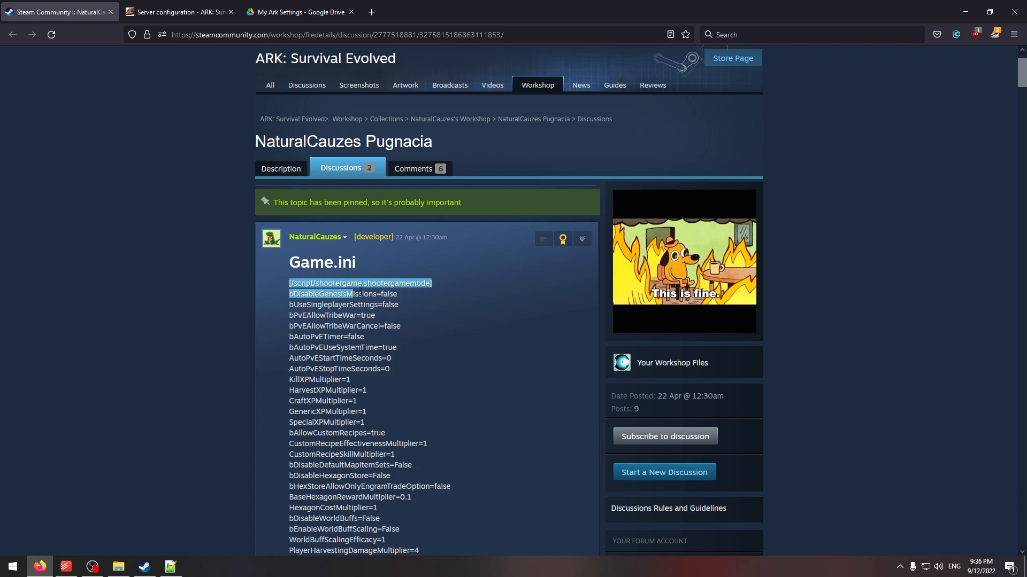
{"action": "scroll", "scroll_direction": "down", "scroll_amount": 3}
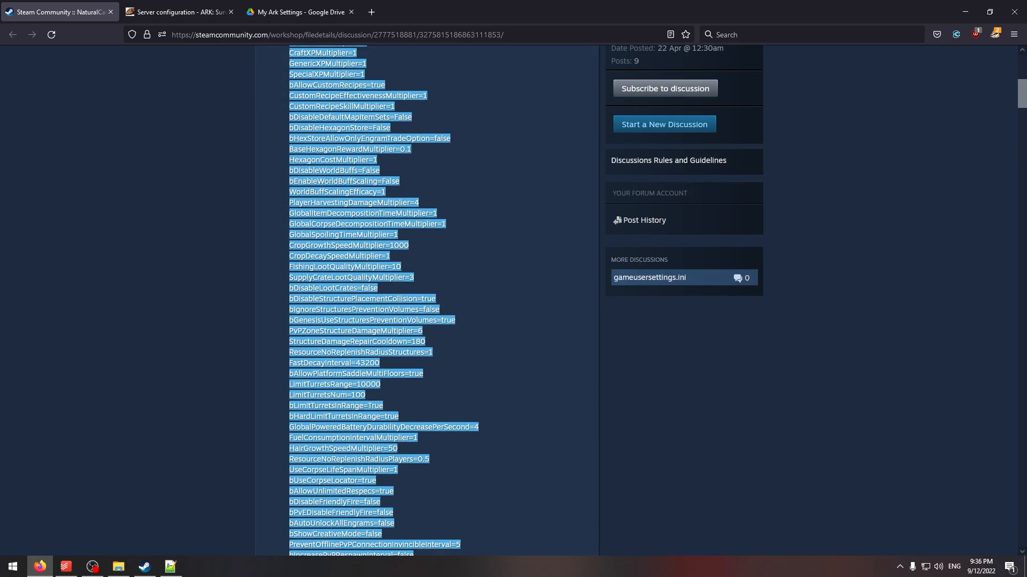
{"action": "scroll", "scroll_direction": "down", "scroll_amount": 3}
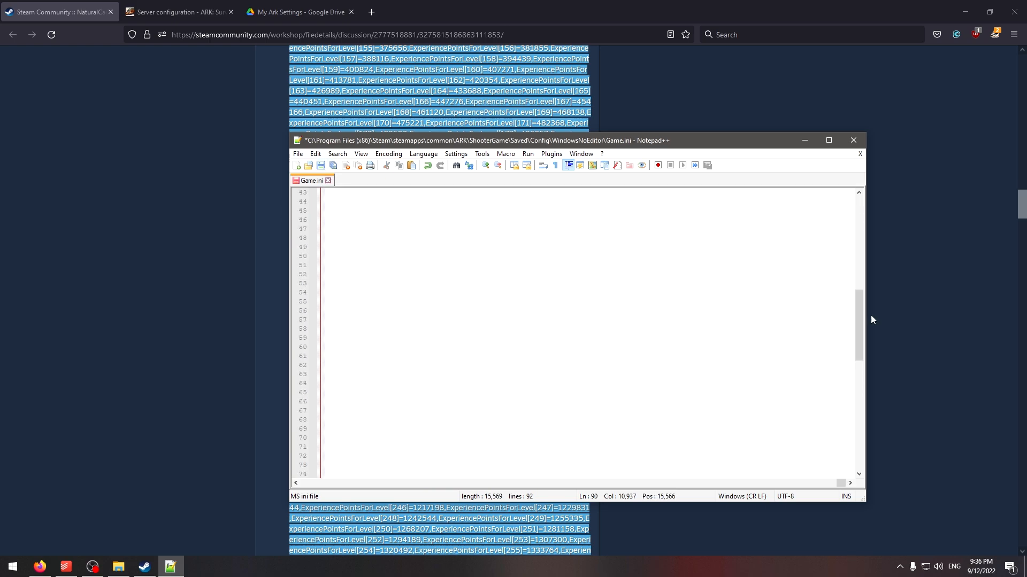
Scroll the workshop post to the end of its settings and return to the Game.ini editor.
{"action": "scroll", "scroll_direction": "up", "scroll_amount": 3}
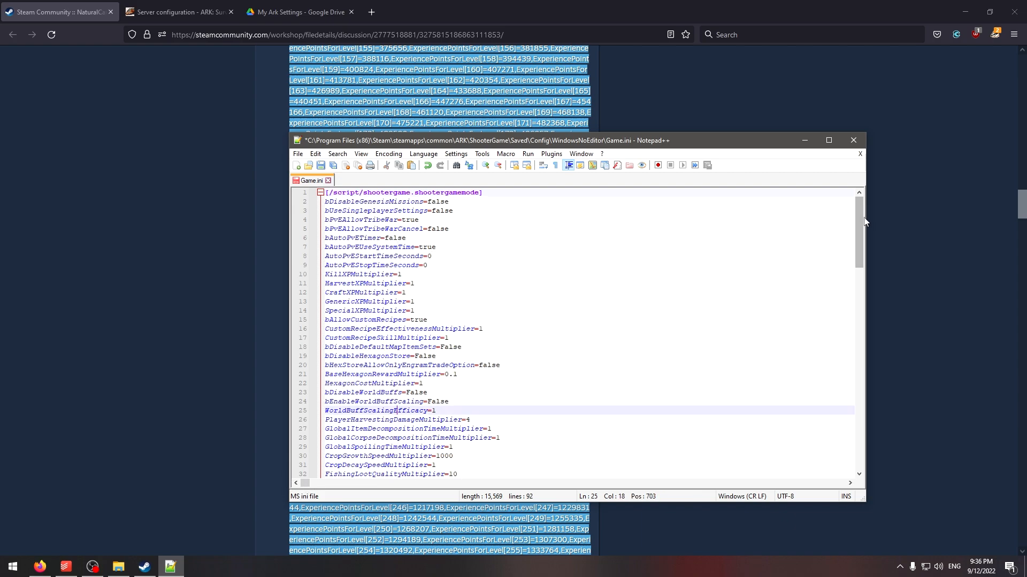
{"action": "scroll", "scroll_direction": "down", "scroll_amount": 3}
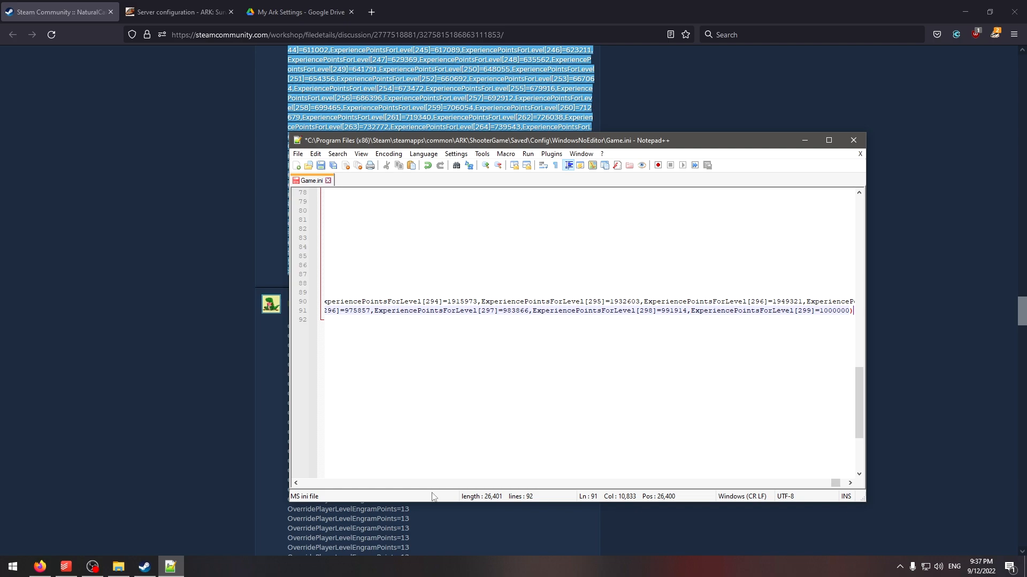
{"action": "scroll", "scroll_direction": "left", "scroll_amount": 3}
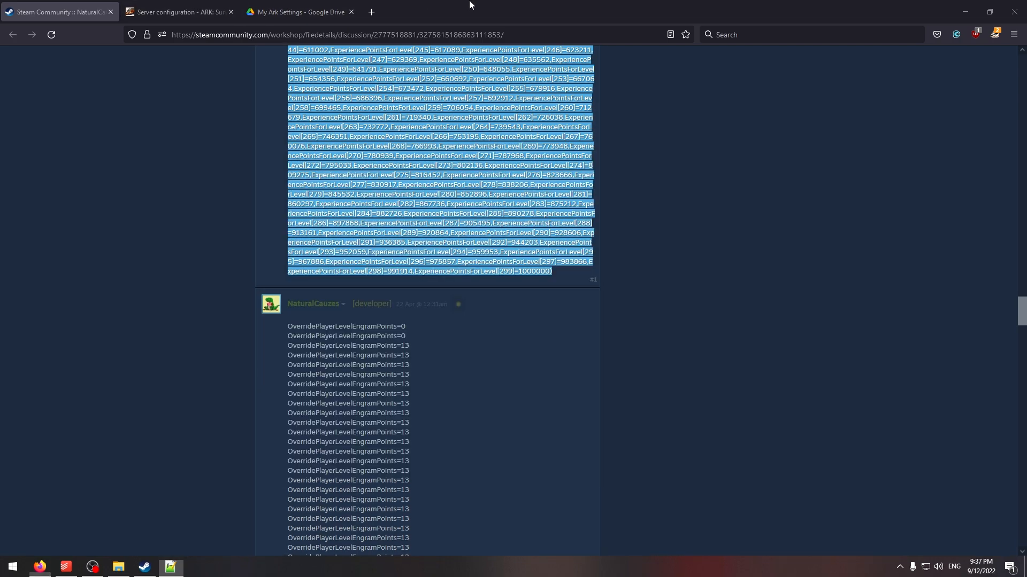
{"action": "scroll", "scroll_direction": "down", "scroll_amount": 3}
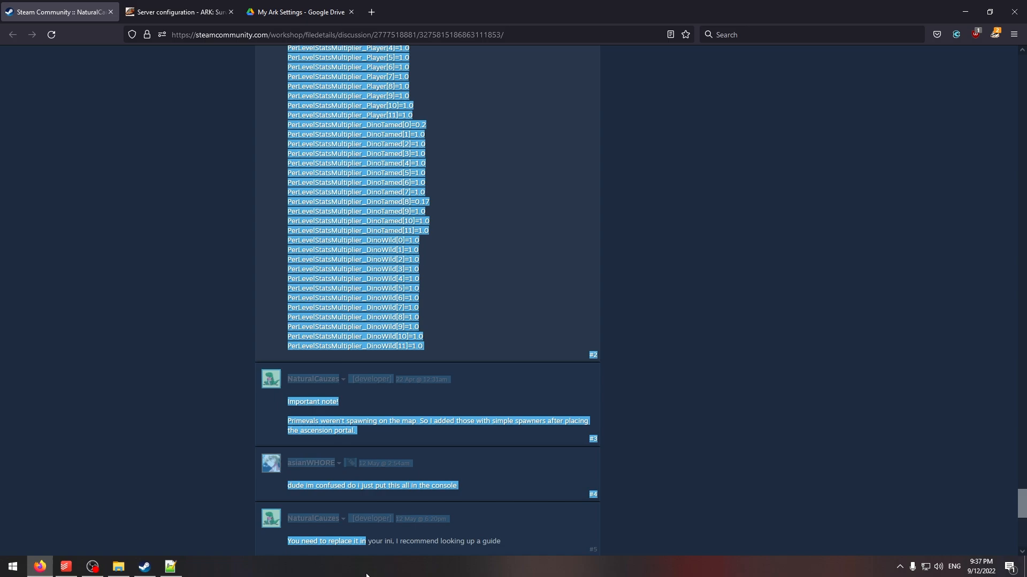
{"action": "scroll", "scroll_direction": "down", "scroll_amount": 3}
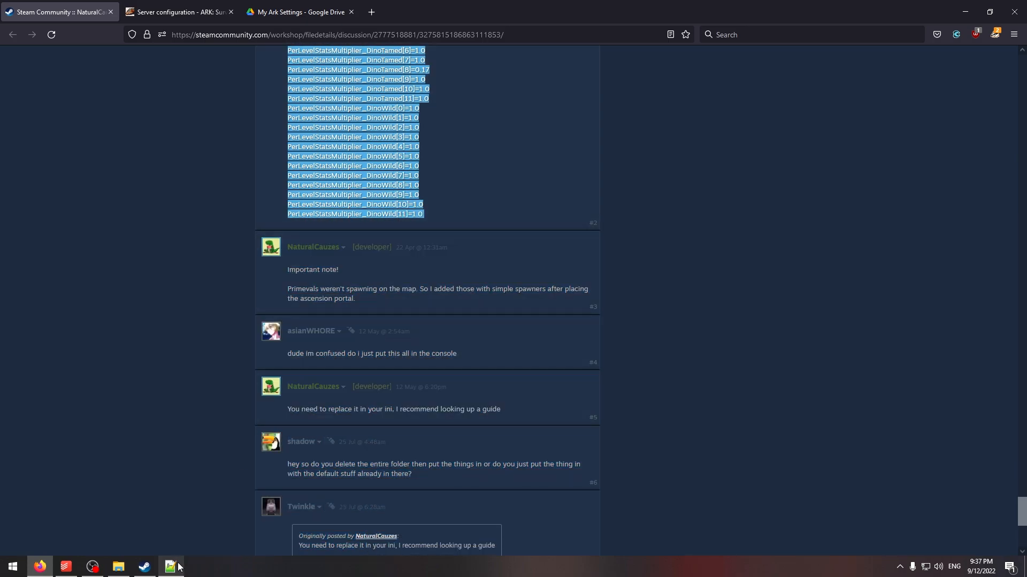
{"action": "left_click", "coordinate": [171, 566]}
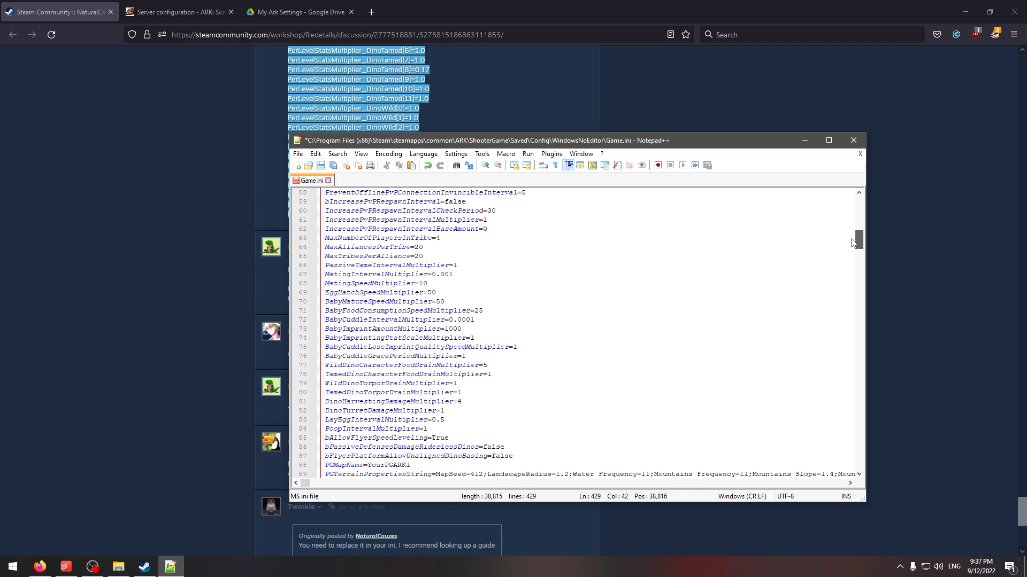
Check the pasted 429-line settings in Game.ini, returning to the top lines around HarvestXPMultiplier.
{"action": "scroll", "scroll_direction": "up", "scroll_amount": 3}
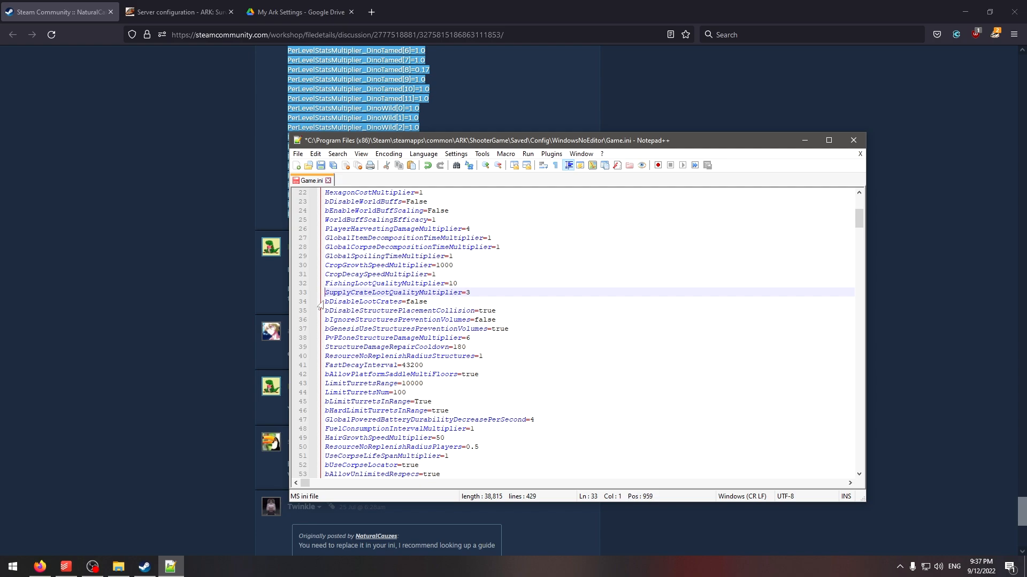
{"action": "left_click", "coordinate": [327, 310]}
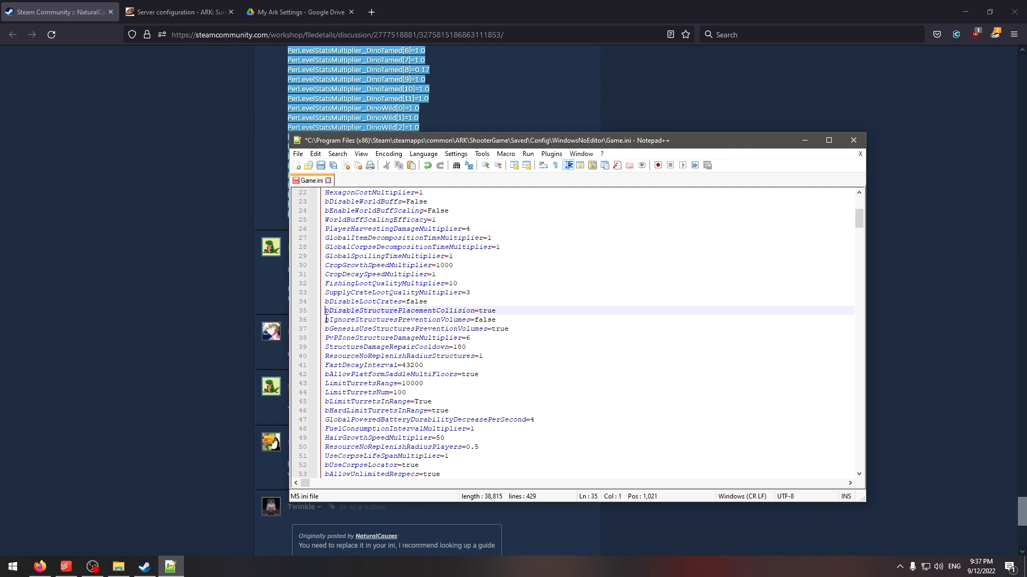
{"action": "left_click", "coordinate": [325, 329]}
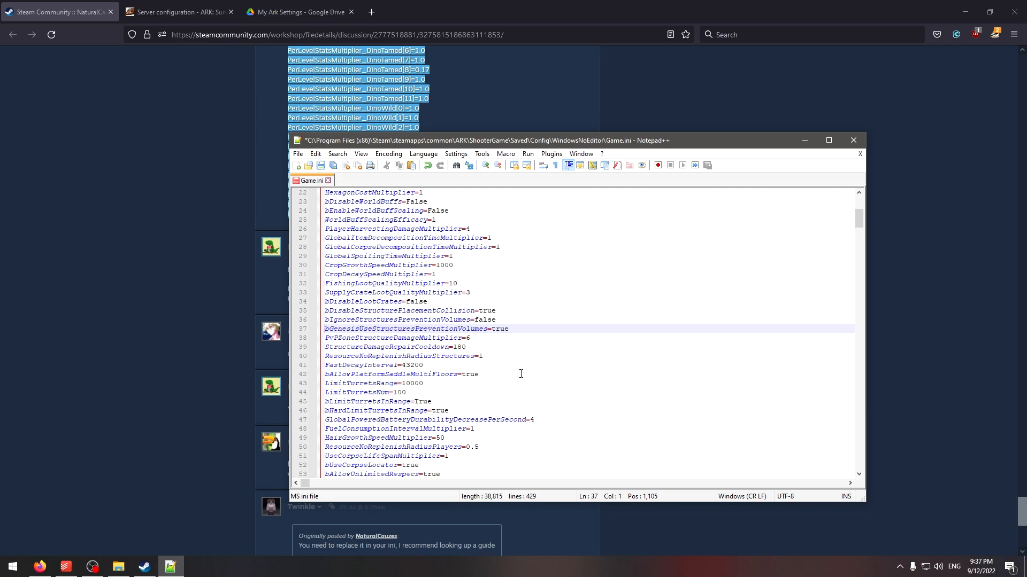
{"action": "scroll", "scroll_direction": "down", "scroll_amount": 3}
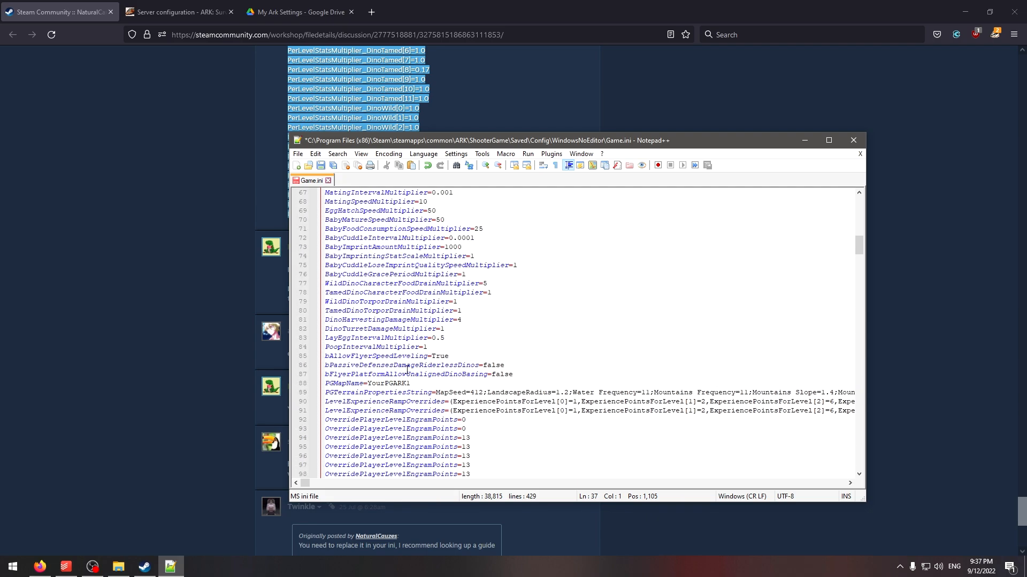
{"action": "scroll", "scroll_direction": "down", "scroll_amount": 3}
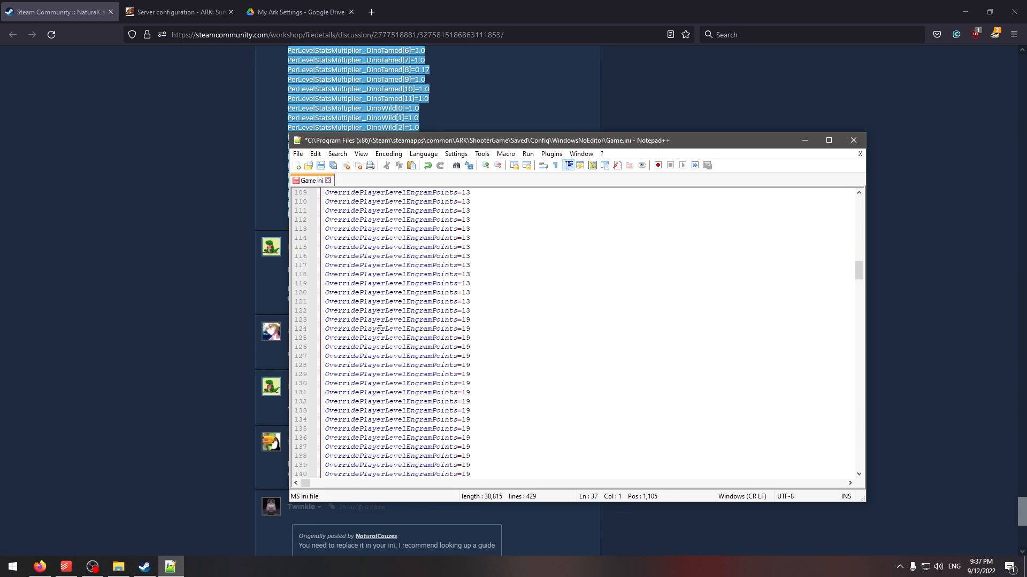
{"action": "scroll", "scroll_direction": "down", "scroll_amount": 3}
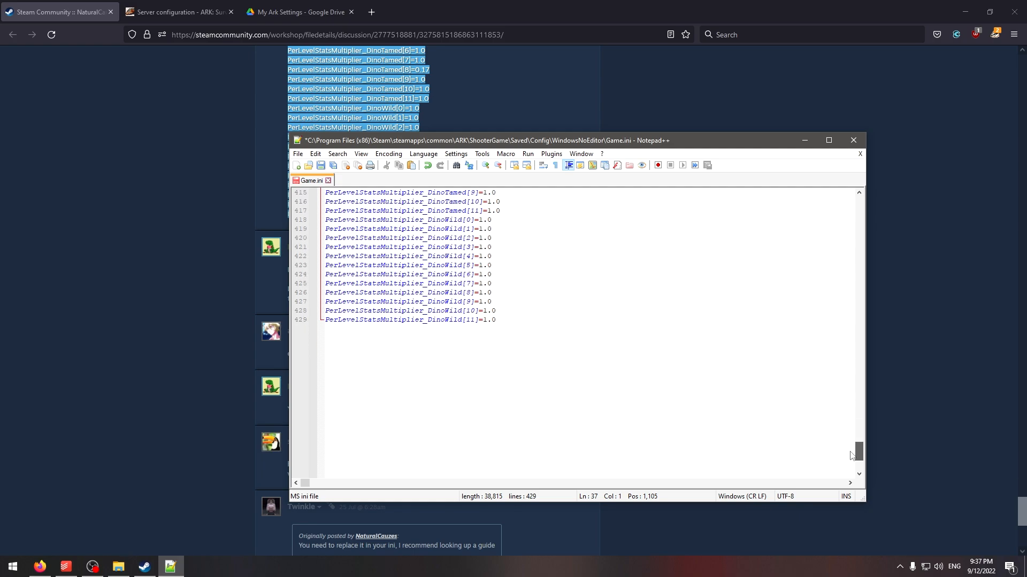
{"action": "scroll", "scroll_direction": "up", "scroll_amount": 3}
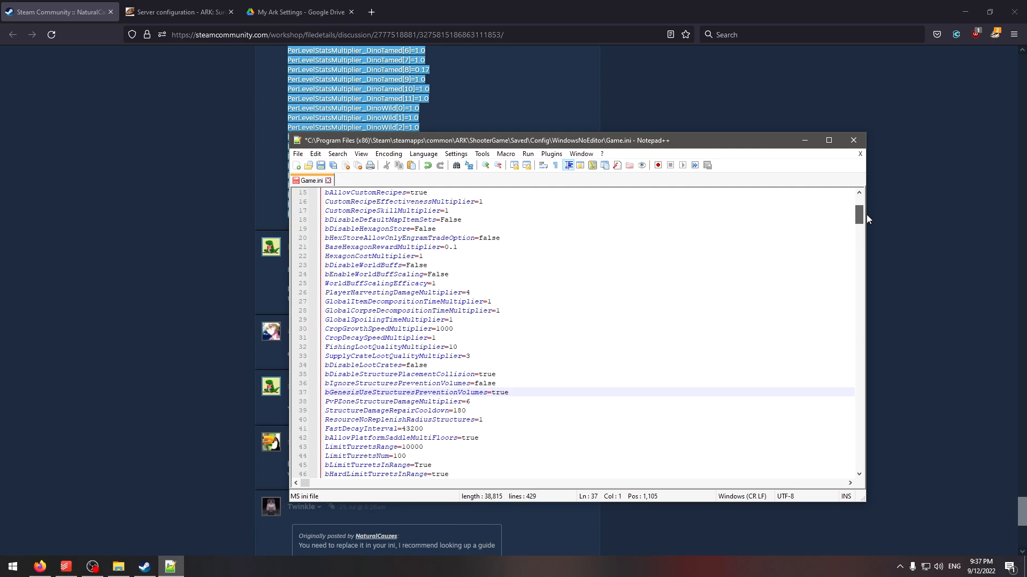
{"action": "scroll", "scroll_direction": "up", "scroll_amount": 3}
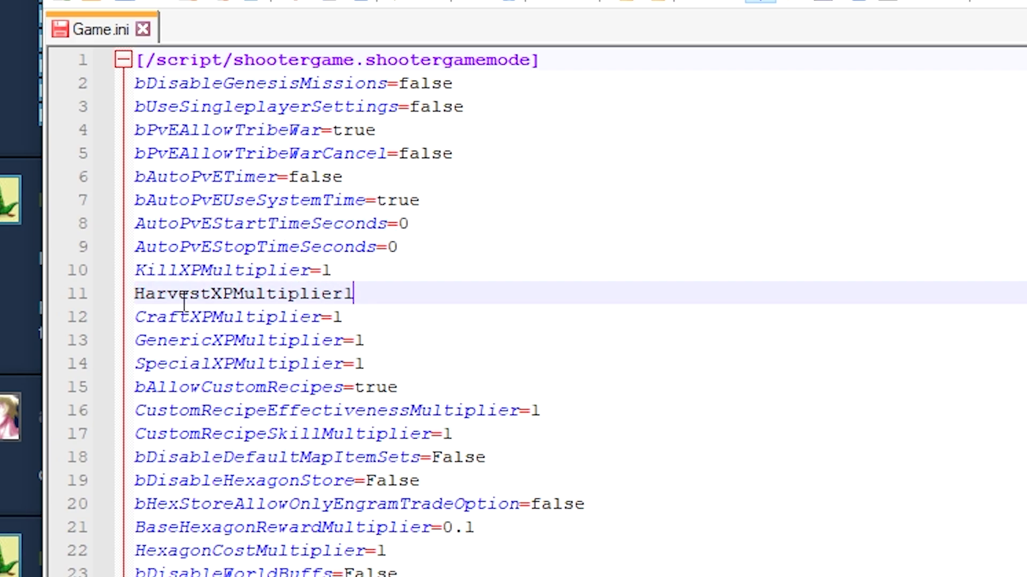
{"action": "mouse_move", "coordinate": [412, 362]}
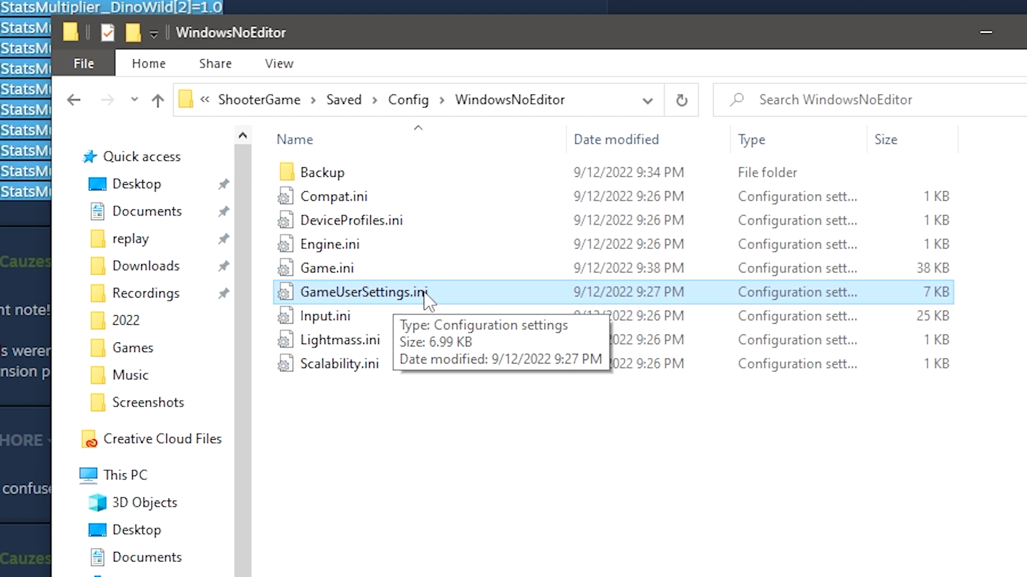
{"action": "mouse_move", "coordinate": [437, 316]}
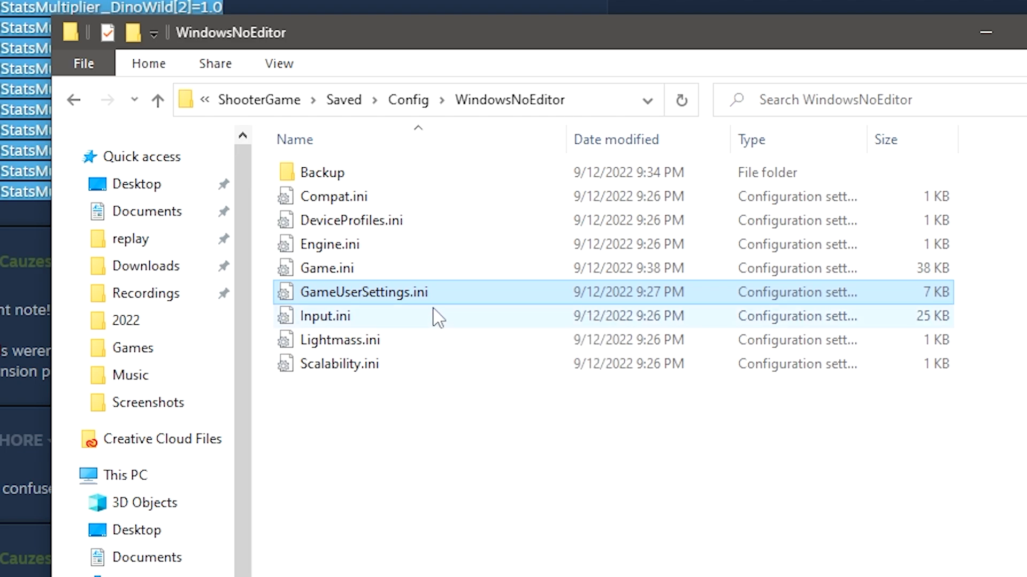
{"action": "mouse_move", "coordinate": [437, 317]}
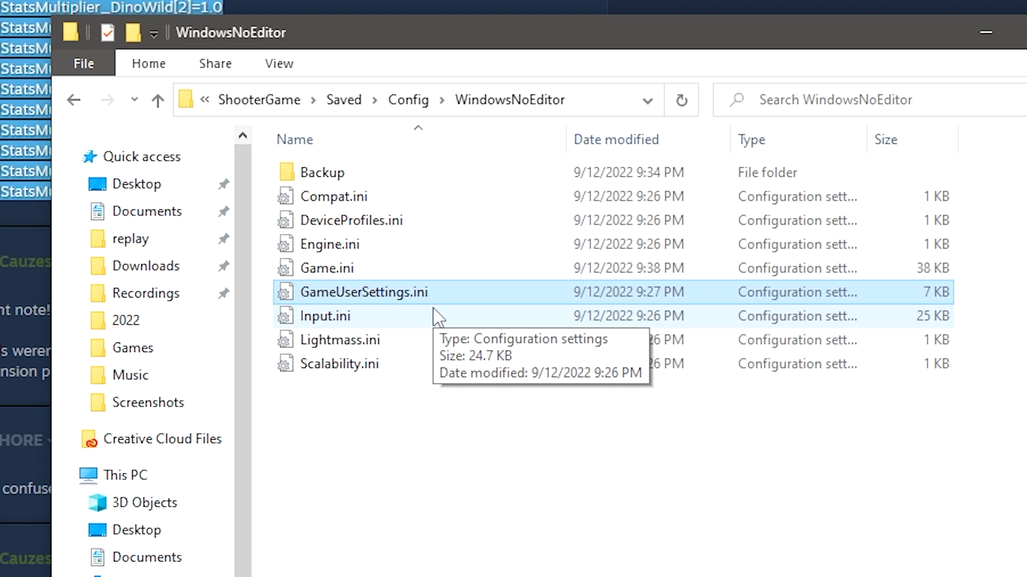
Select the updated Game.ini, now 38 KB and modified at 9:38 PM.
{"action": "left_click", "coordinate": [326, 267]}
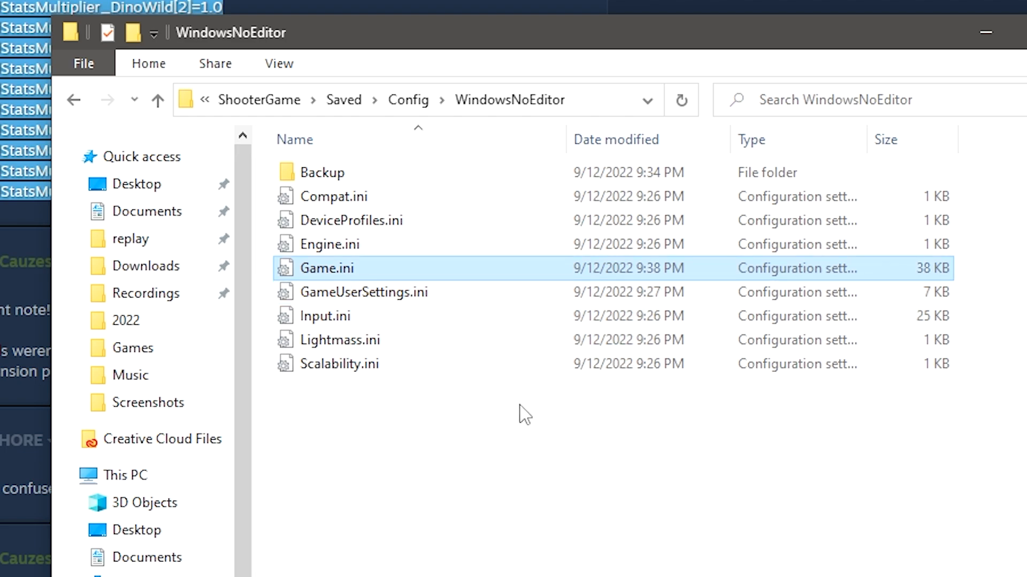
{"action": "mouse_move", "coordinate": [391, 292]}
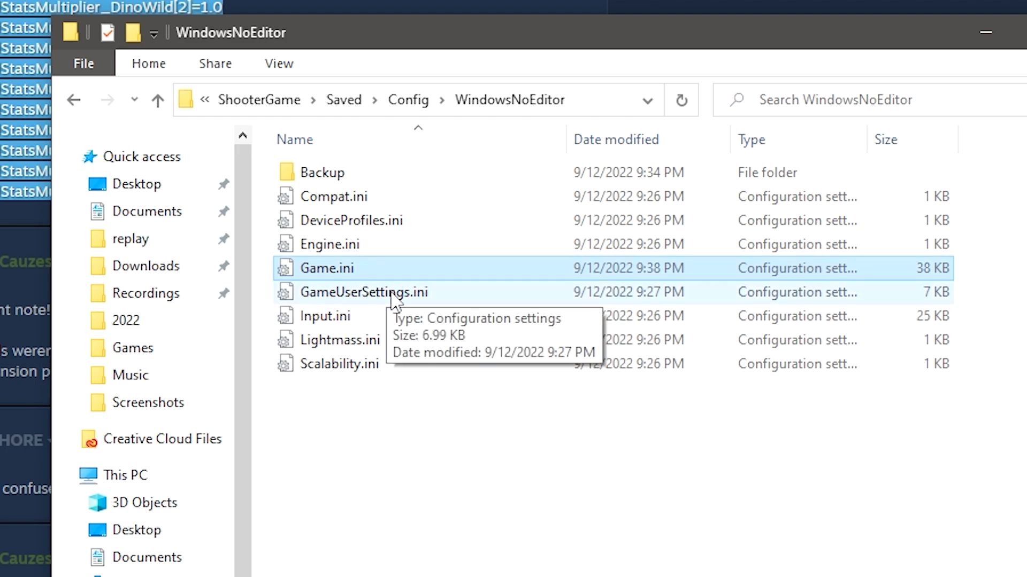
{"action": "mouse_move", "coordinate": [419, 308]}
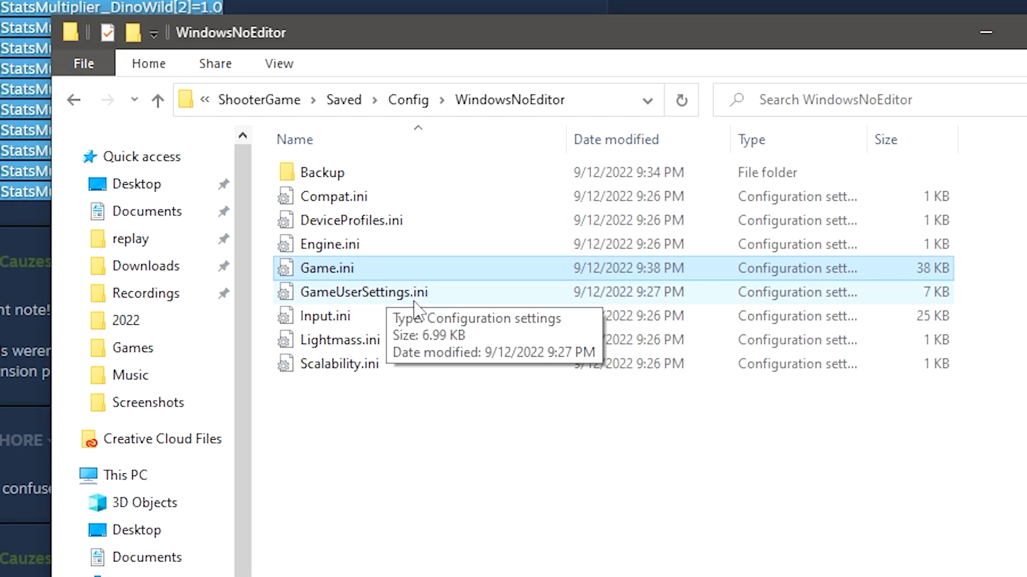
{"action": "mouse_move", "coordinate": [488, 379]}
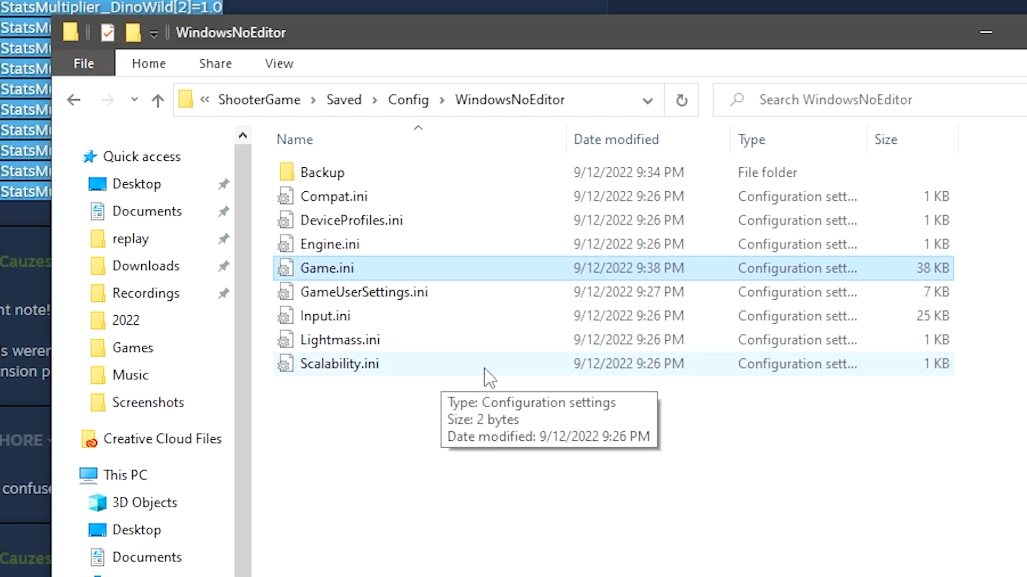